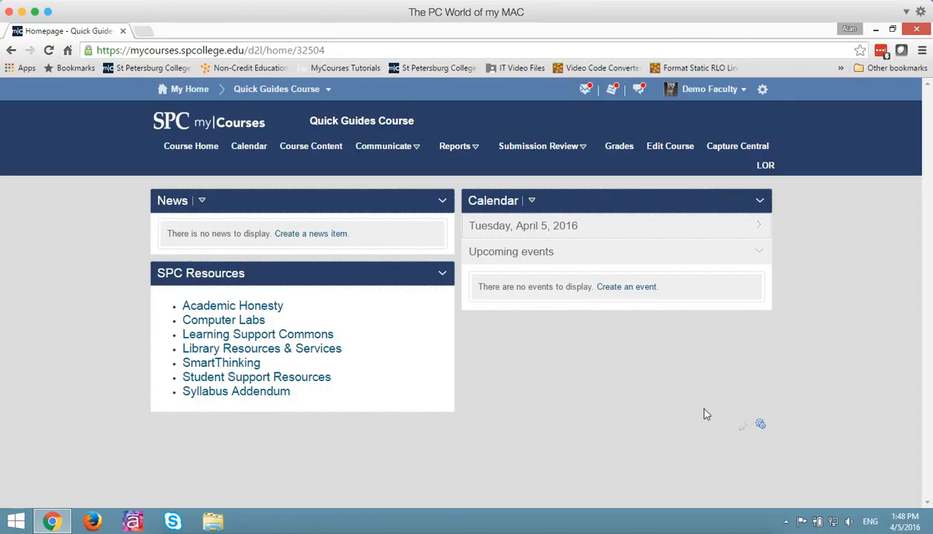
{"action": "mouse_move", "coordinate": [220, 156]}
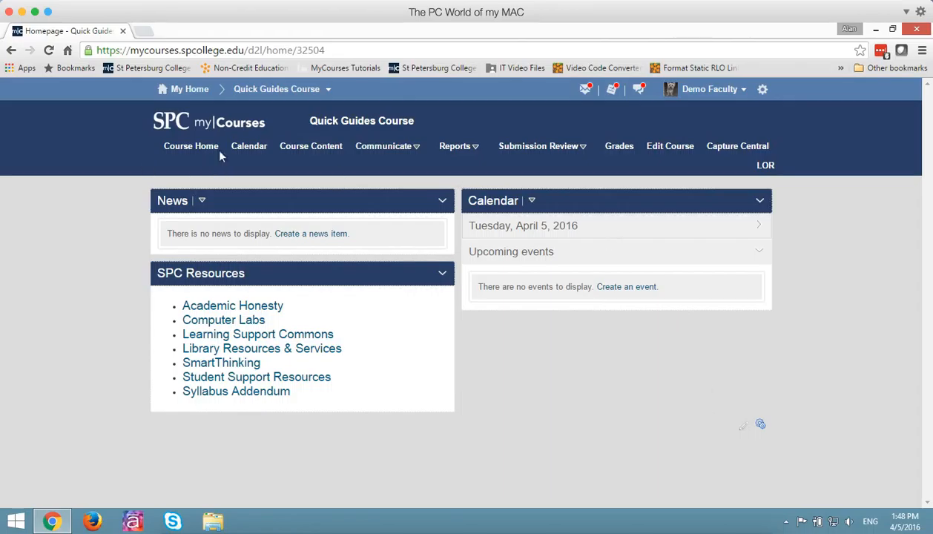
{"action": "mouse_move", "coordinate": [311, 146]}
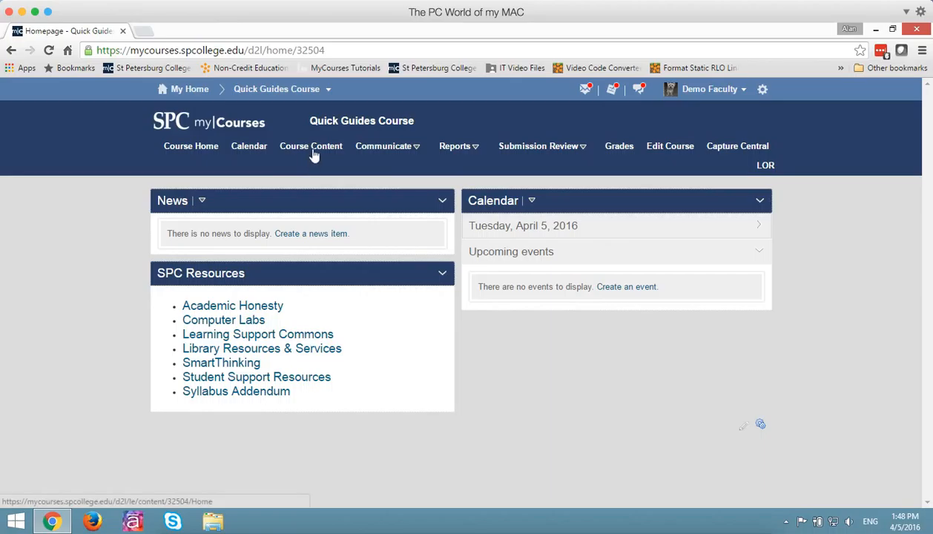
Step: Go to Course Content to show the Table of Contents with Modules 1–4
{"action": "left_click", "coordinate": [311, 146]}
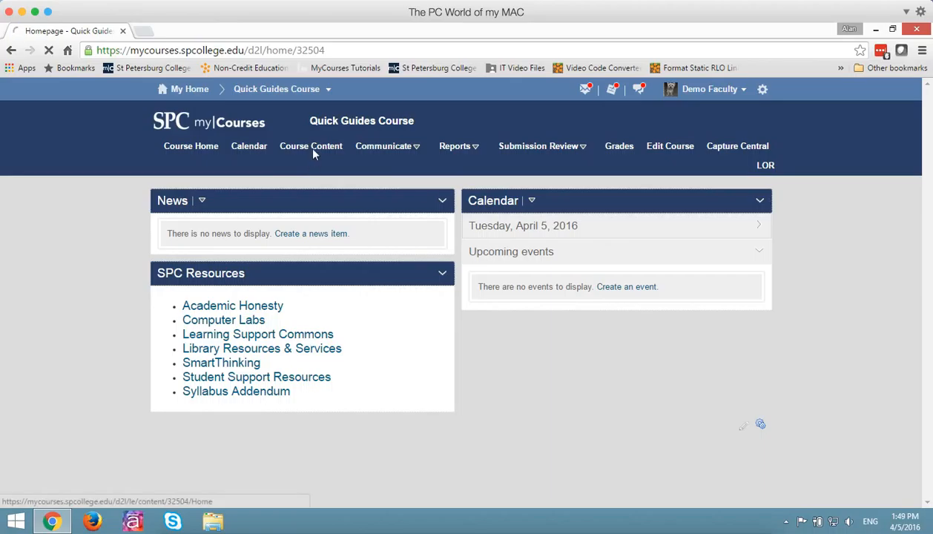
{"action": "left_click", "coordinate": [311, 145]}
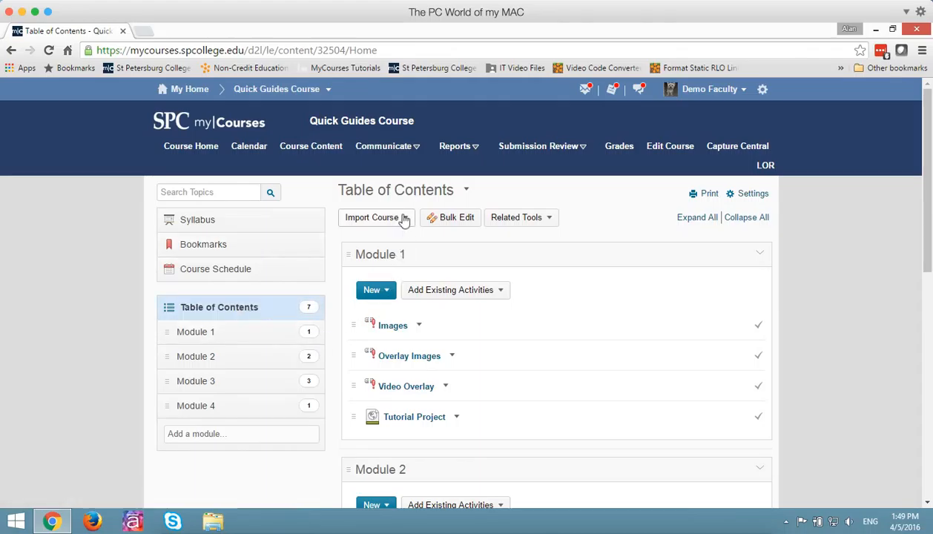
Step: Choose Import Course > Import Course Package to reach the package selection window
{"action": "left_click", "coordinate": [373, 217]}
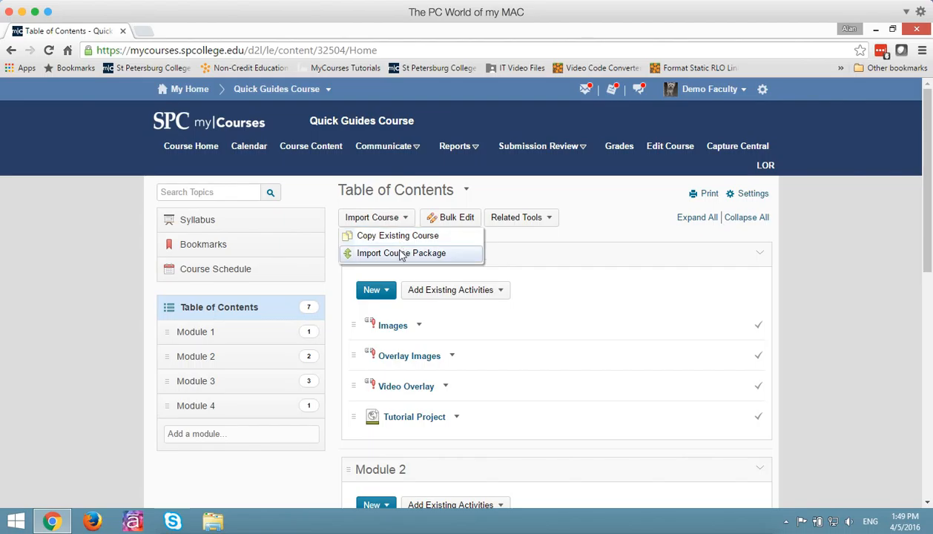
{"action": "left_click", "coordinate": [400, 252]}
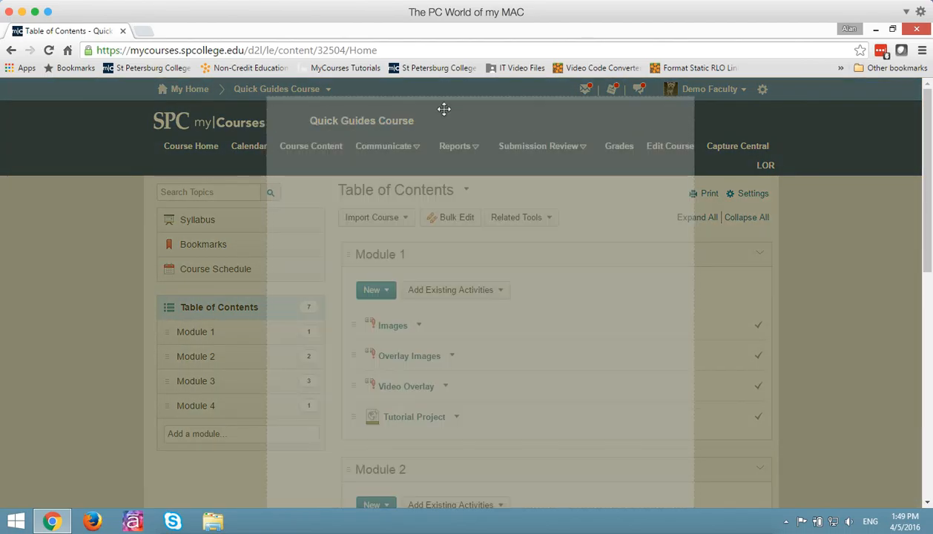
{"action": "left_click", "coordinate": [370, 216]}
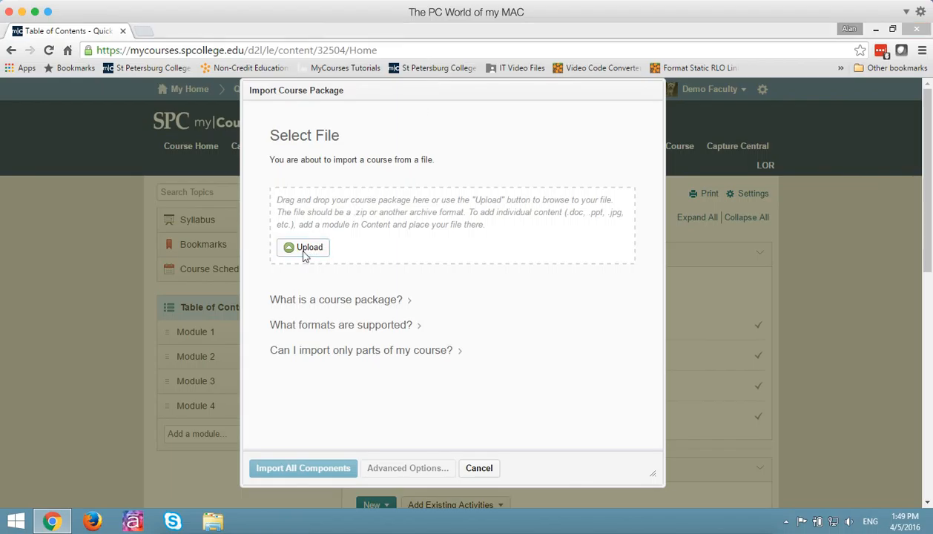
Step: Upload TutorialProject.zip (2.76 MB) from the TutorialProject folder as the course package
{"action": "left_click", "coordinate": [302, 246]}
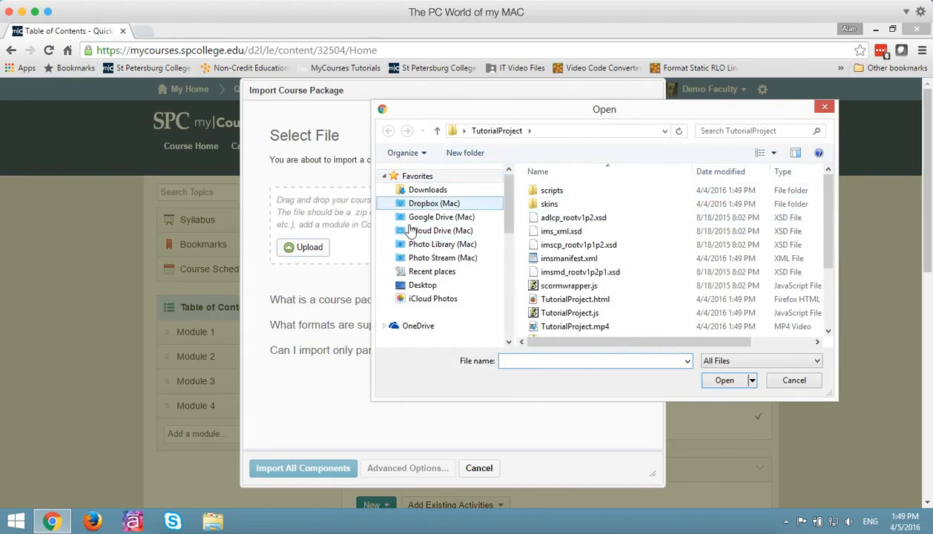
{"action": "left_click", "coordinate": [442, 258]}
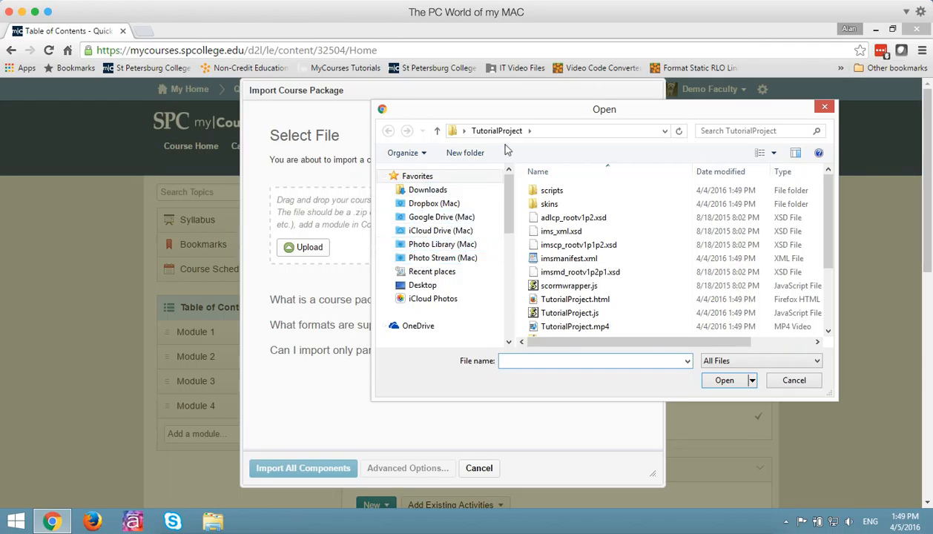
{"action": "left_click", "coordinate": [561, 232]}
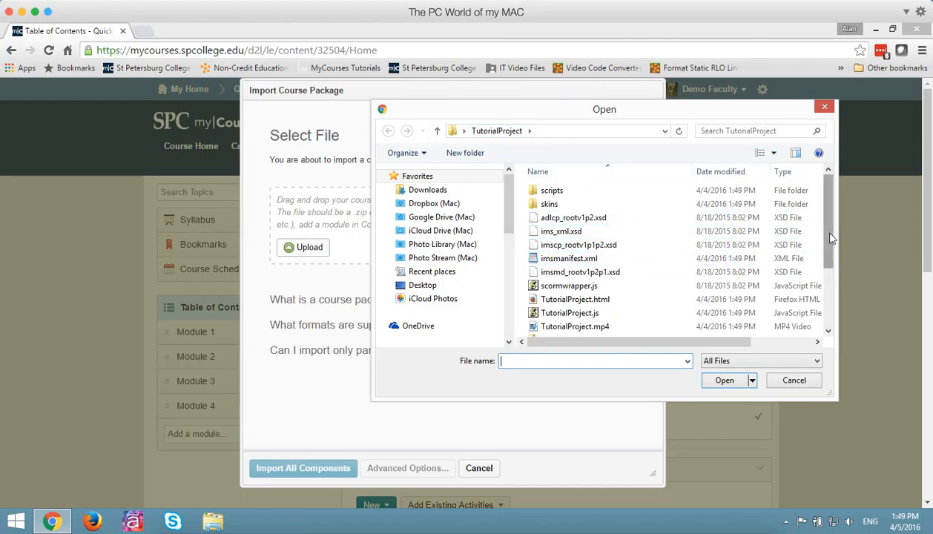
{"action": "scroll", "scroll_direction": "down", "scroll_amount": 3}
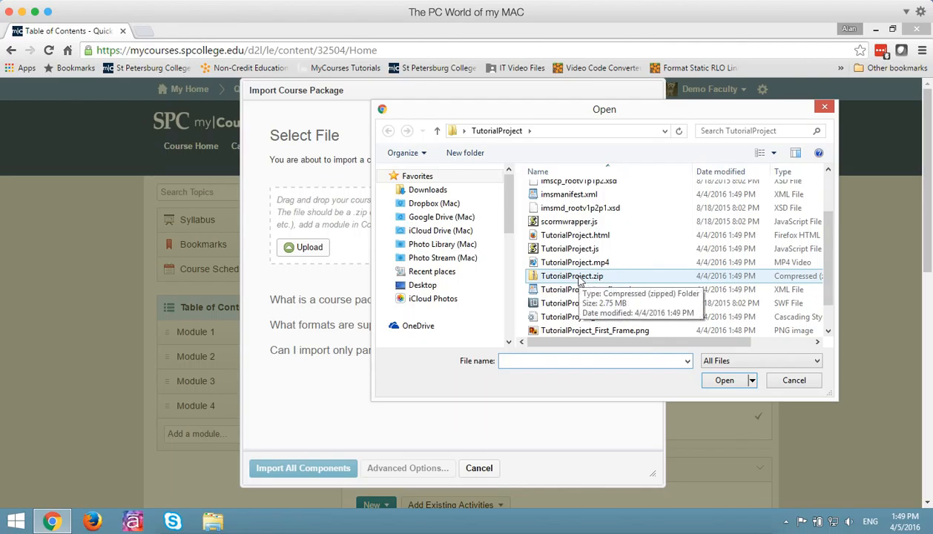
{"action": "left_click", "coordinate": [572, 274]}
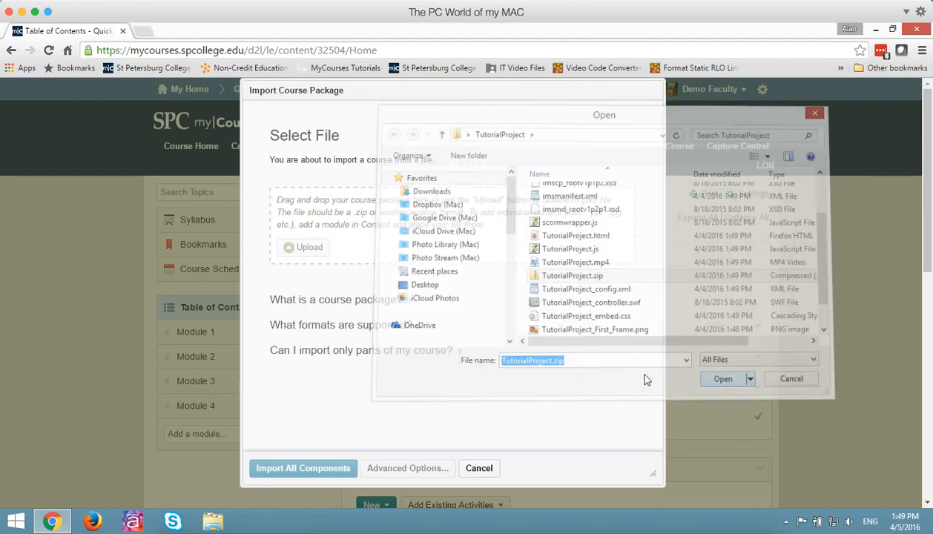
{"action": "left_click", "coordinate": [722, 378]}
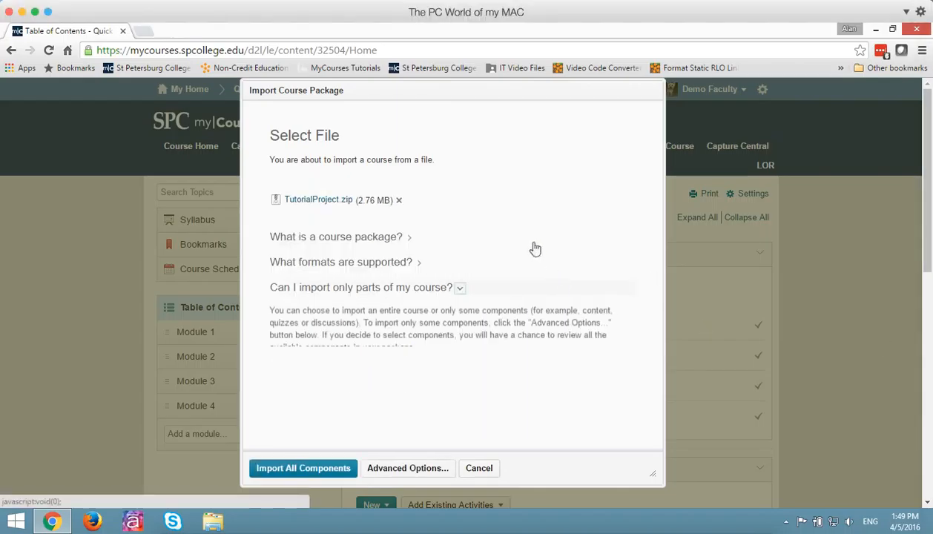
{"action": "mouse_move", "coordinate": [323, 406]}
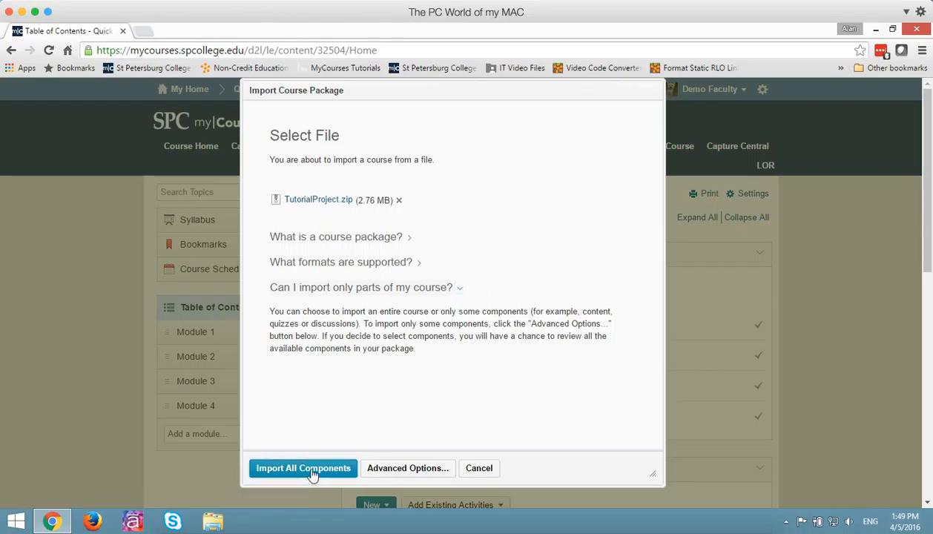
Step: Import all components of TutorialProject.zip and let the conversion and import complete
{"action": "left_click", "coordinate": [303, 468]}
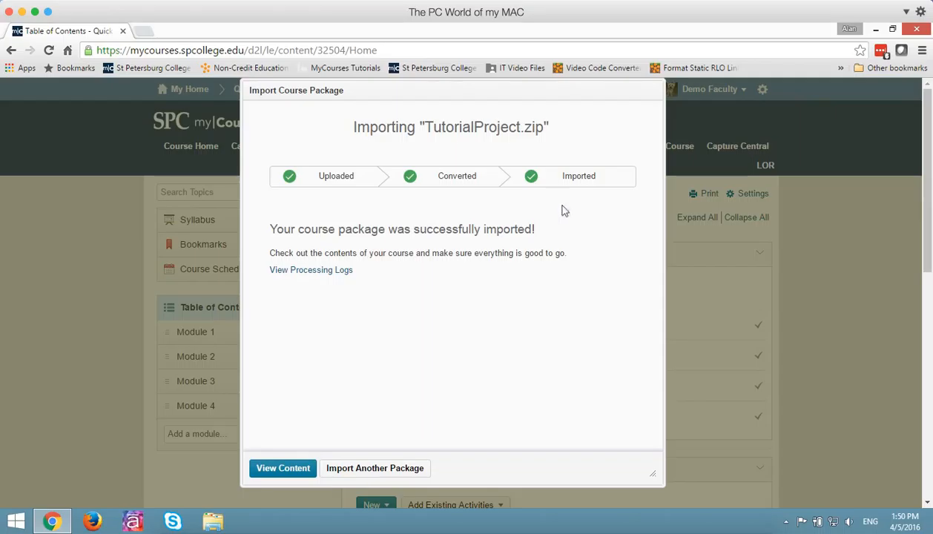
Step: Return via View Content to the Table of Contents listing the new Camtasia Video Course module
{"action": "left_click", "coordinate": [281, 469]}
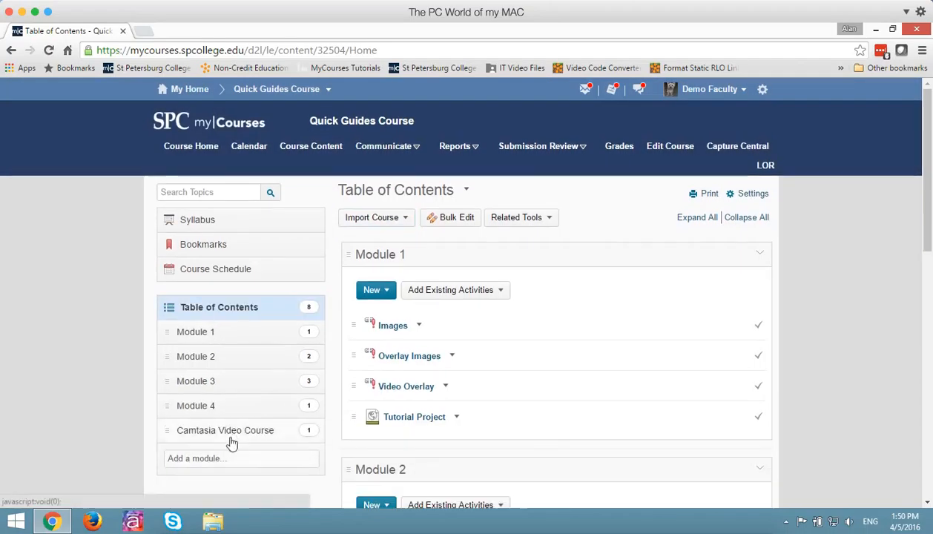
{"action": "mouse_move", "coordinate": [210, 441]}
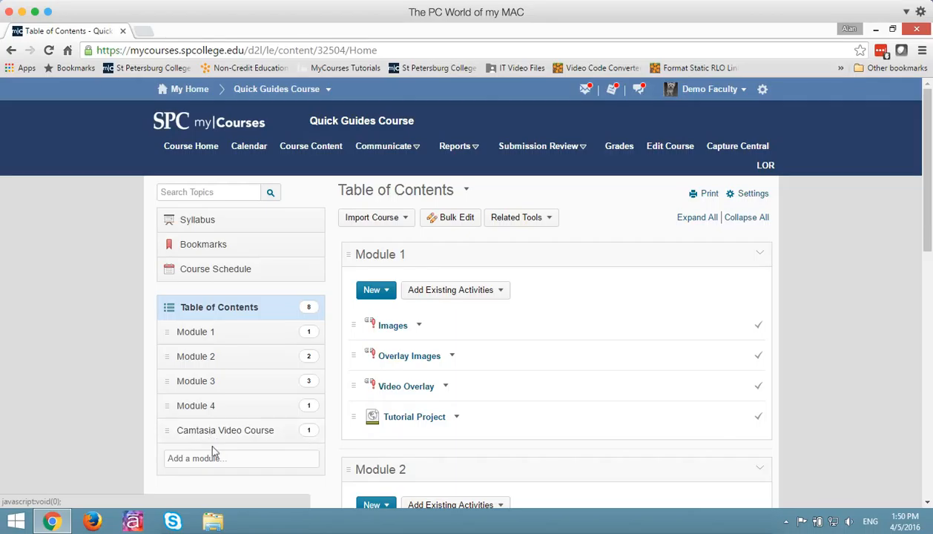
{"action": "mouse_move", "coordinate": [217, 436]}
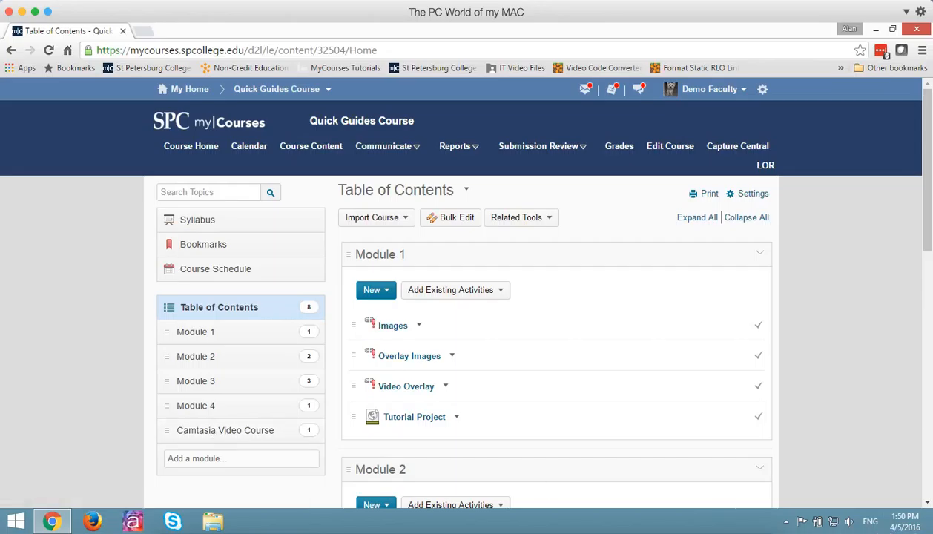
{"action": "mouse_move", "coordinate": [729, 386]}
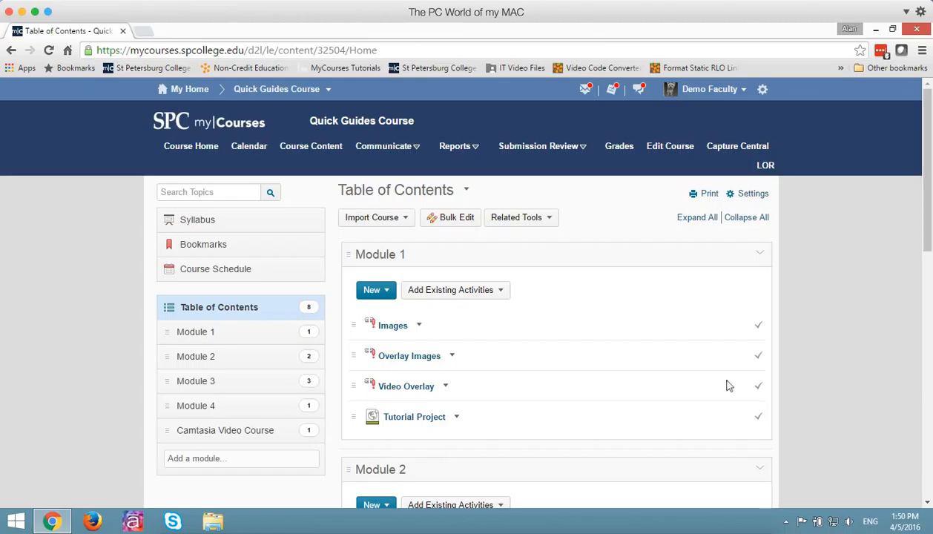
{"action": "mouse_move", "coordinate": [226, 430]}
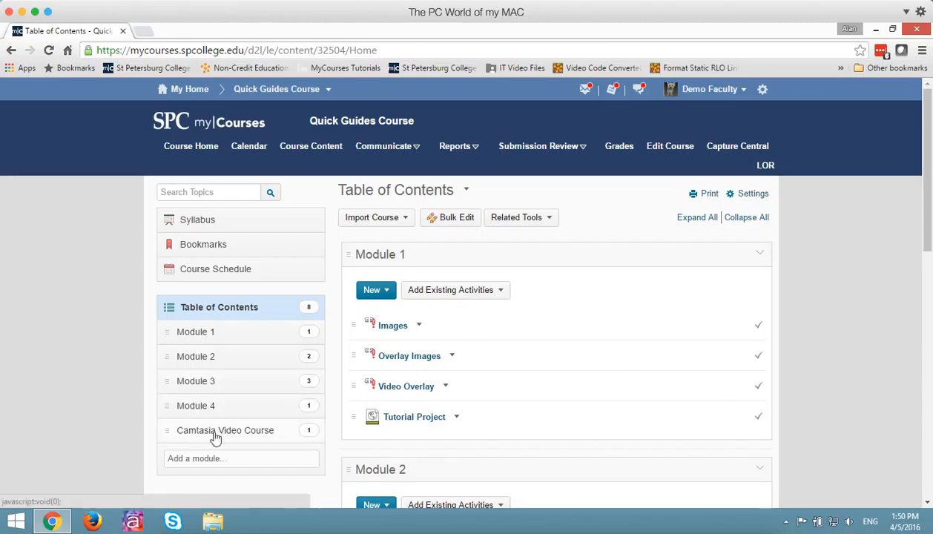
Step: Open the Tutorial Project SCORM topic inside the Camtasia Video Course module
{"action": "left_click", "coordinate": [226, 430]}
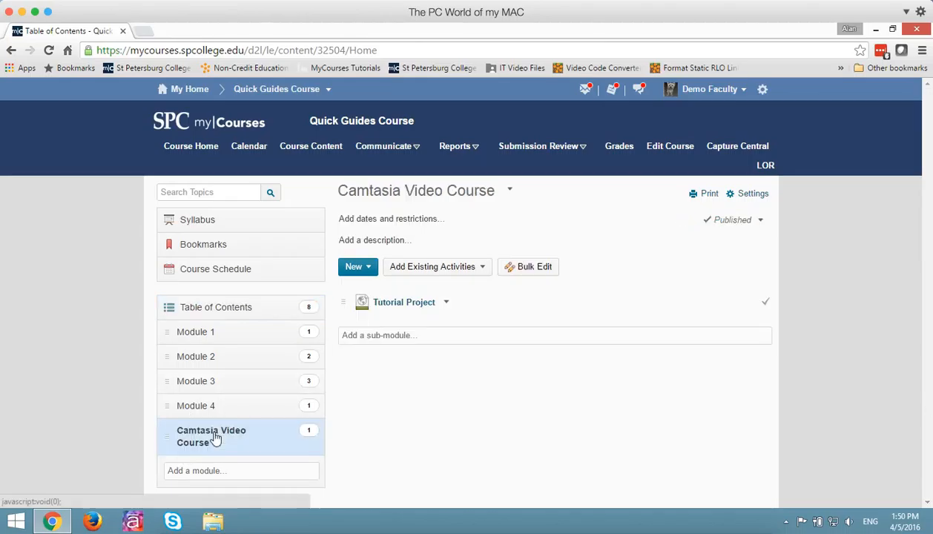
{"action": "mouse_move", "coordinate": [403, 302]}
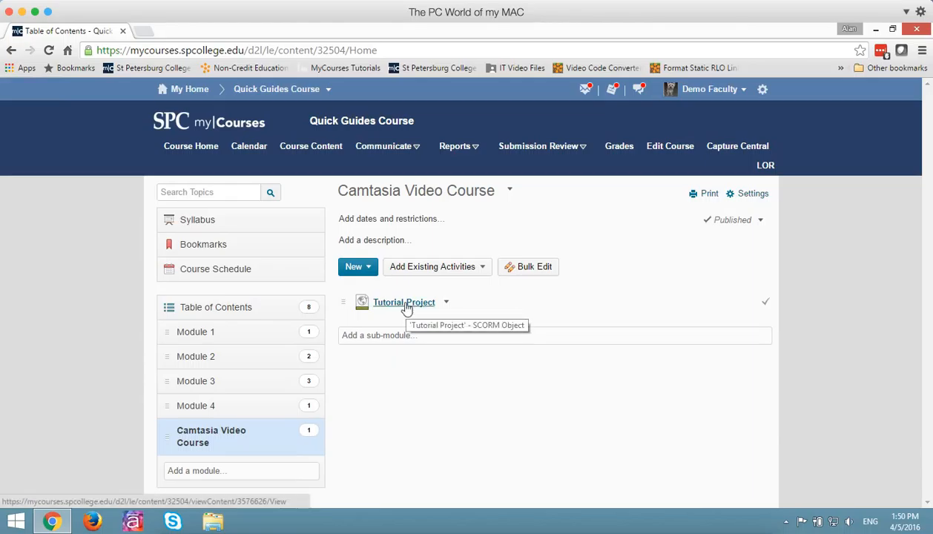
{"action": "left_click", "coordinate": [404, 303]}
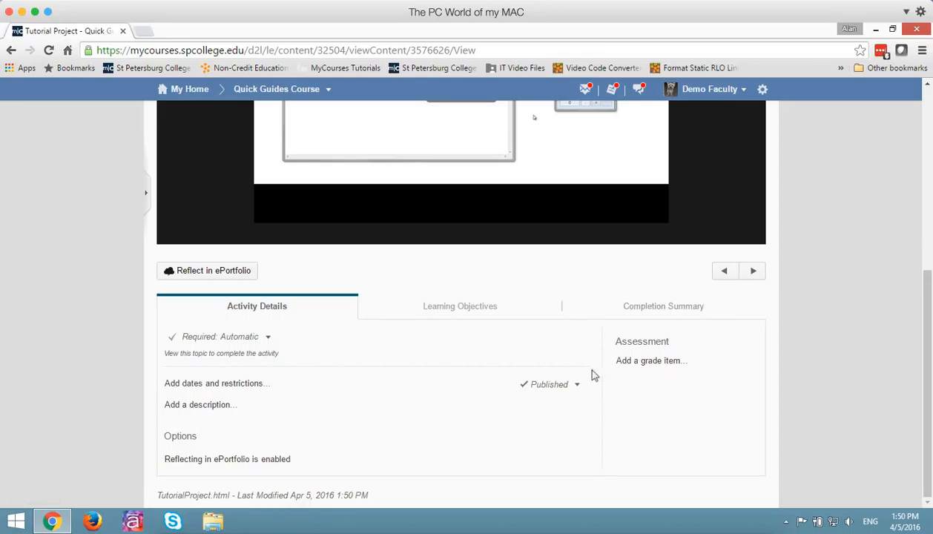
{"action": "mouse_move", "coordinate": [649, 360]}
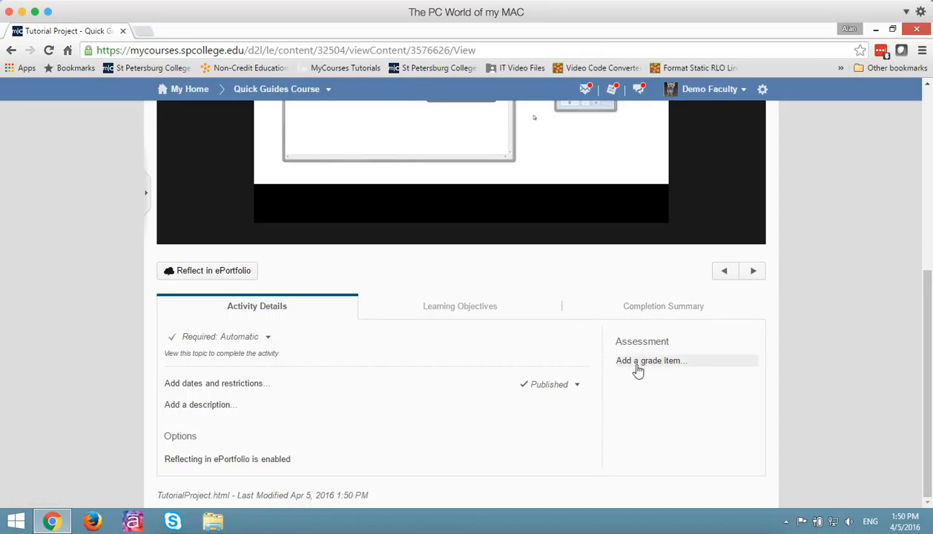
{"action": "mouse_move", "coordinate": [649, 369]}
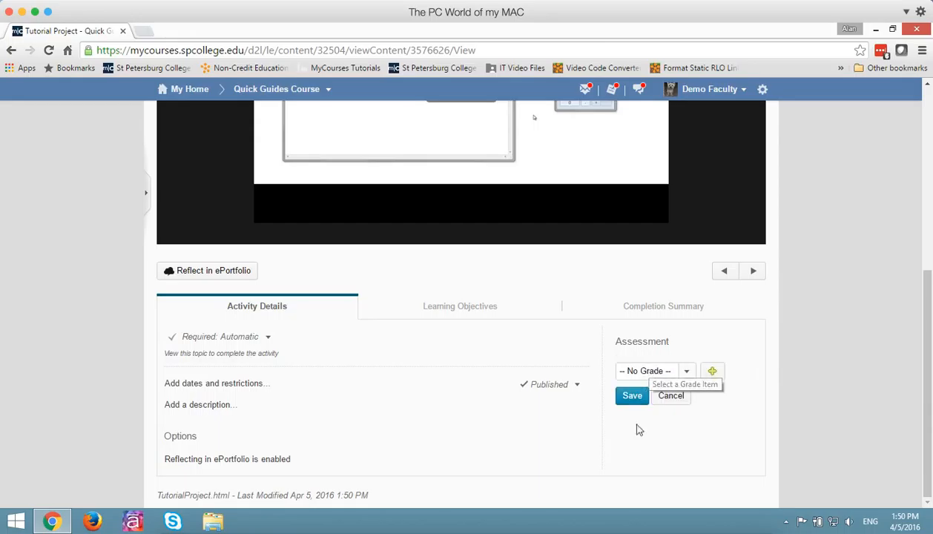
{"action": "mouse_move", "coordinate": [711, 370]}
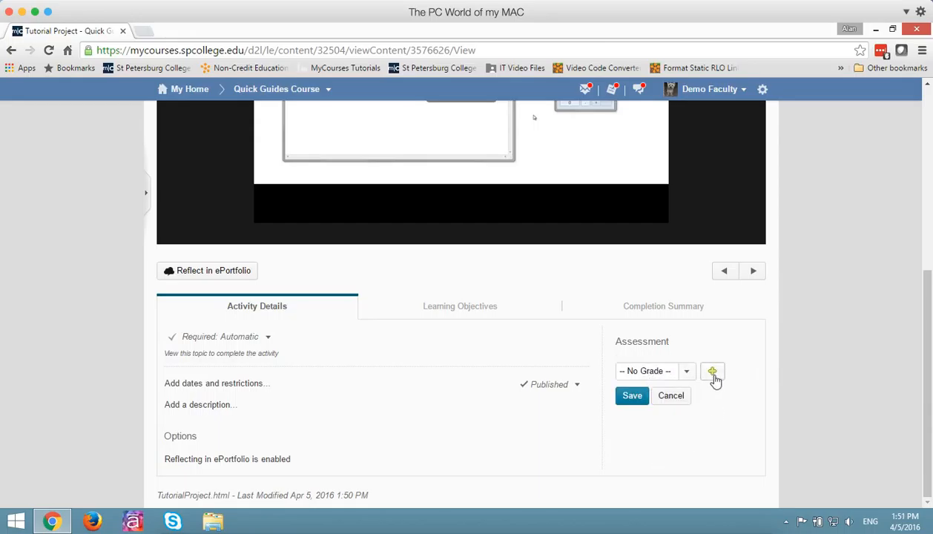
Step: Start a New Grade Item from the topic's Assessment grade dropdown
{"action": "left_click", "coordinate": [711, 371]}
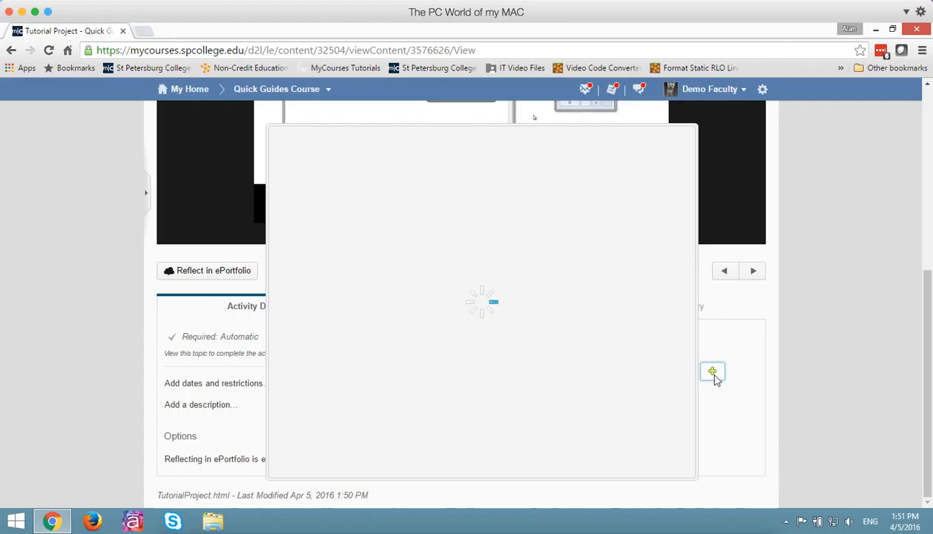
{"action": "left_click", "coordinate": [712, 371]}
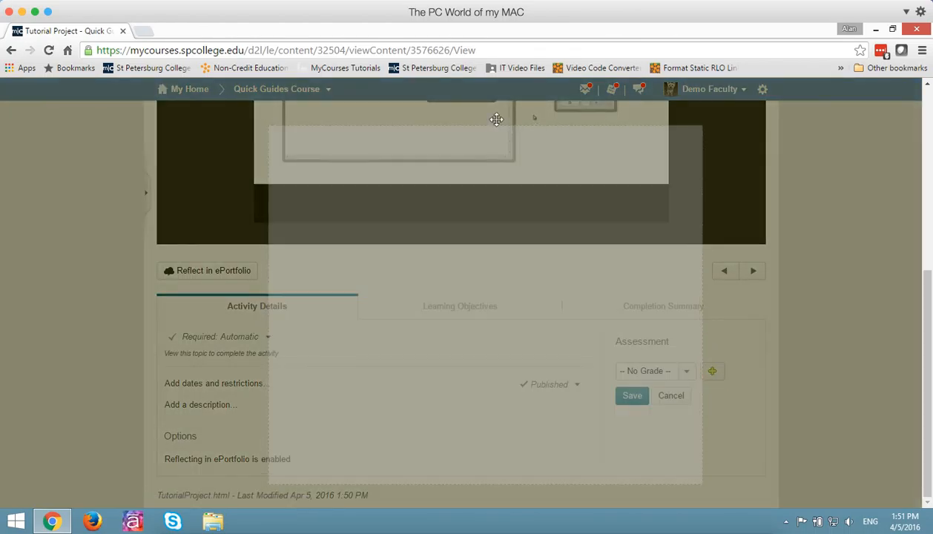
Step: Create a Homework-category grade item named Tutorial Project with Maximum Points 20
{"action": "left_click", "coordinate": [711, 371]}
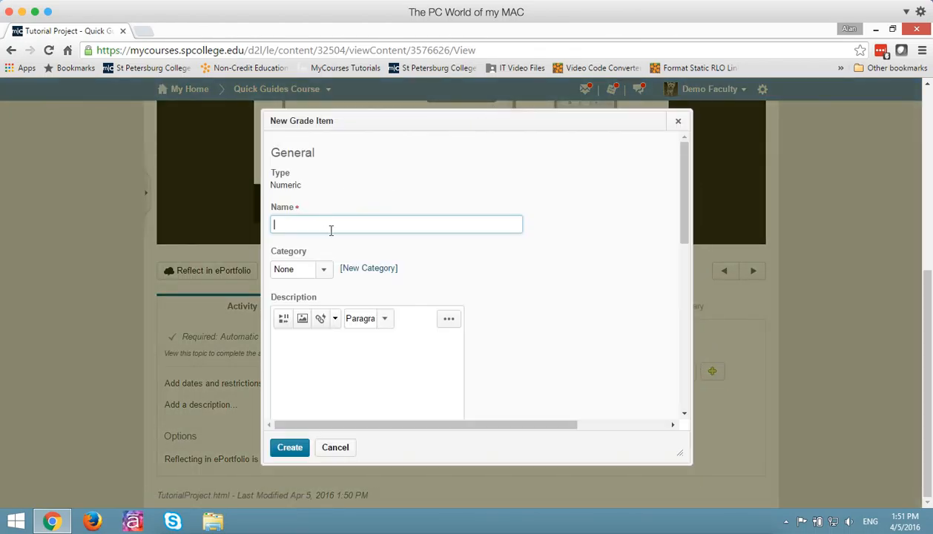
{"action": "type", "text": "Tutori"}
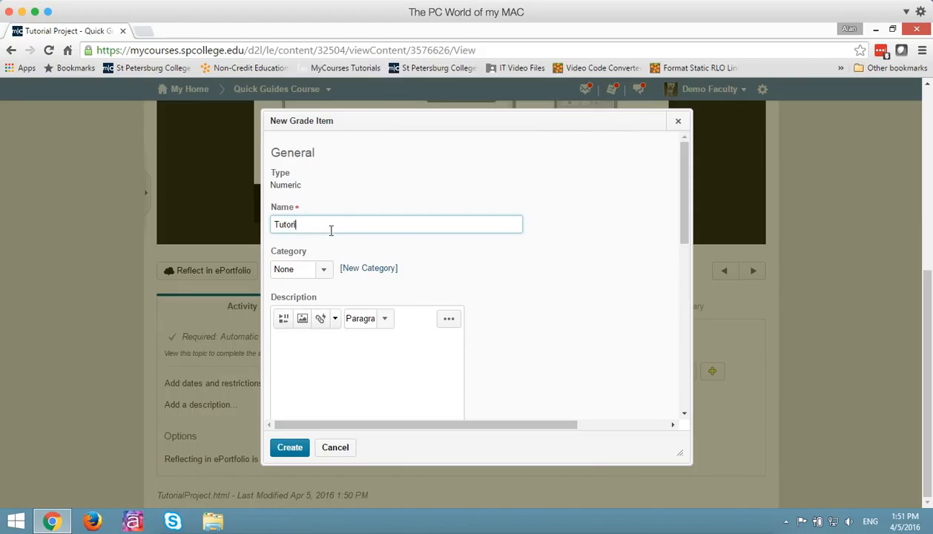
{"action": "type", "text": "al"}
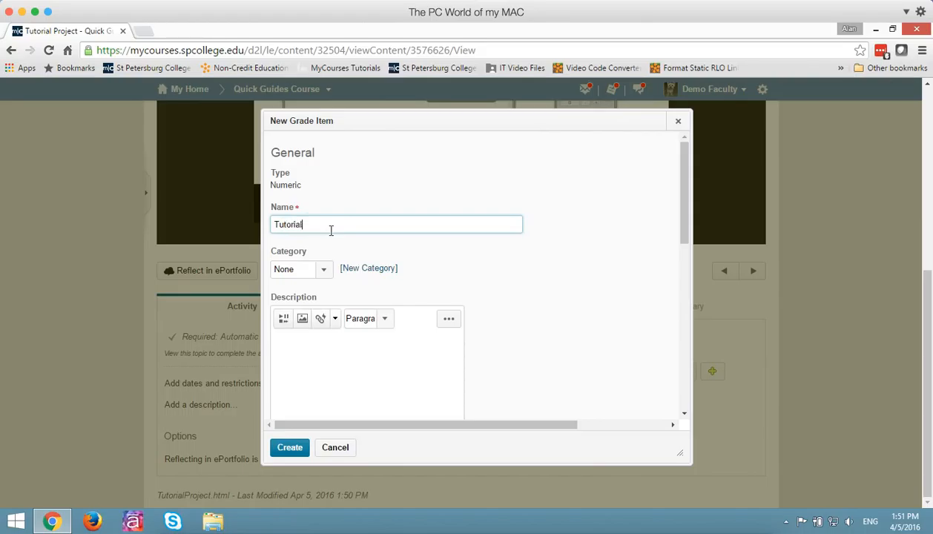
{"action": "type", "text": "Project"}
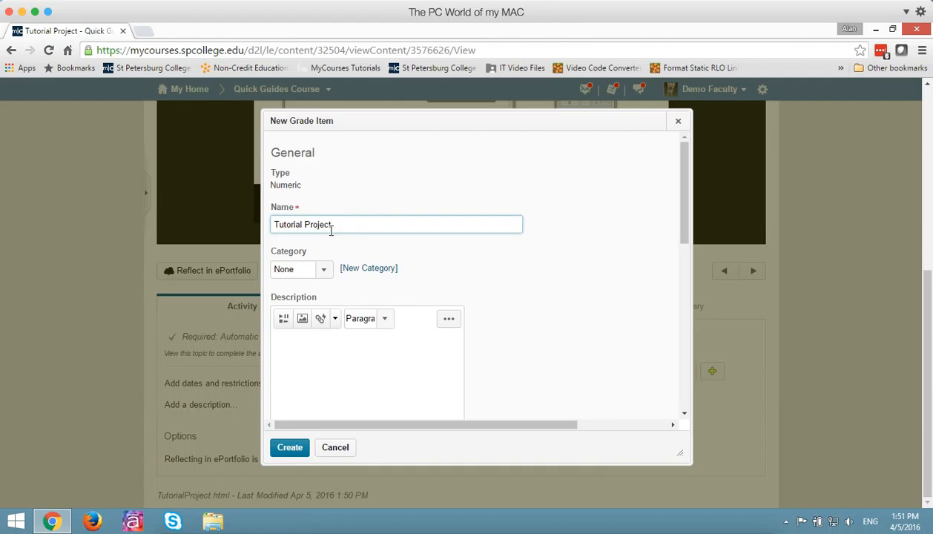
{"action": "scroll", "scroll_direction": "down", "scroll_amount": 3}
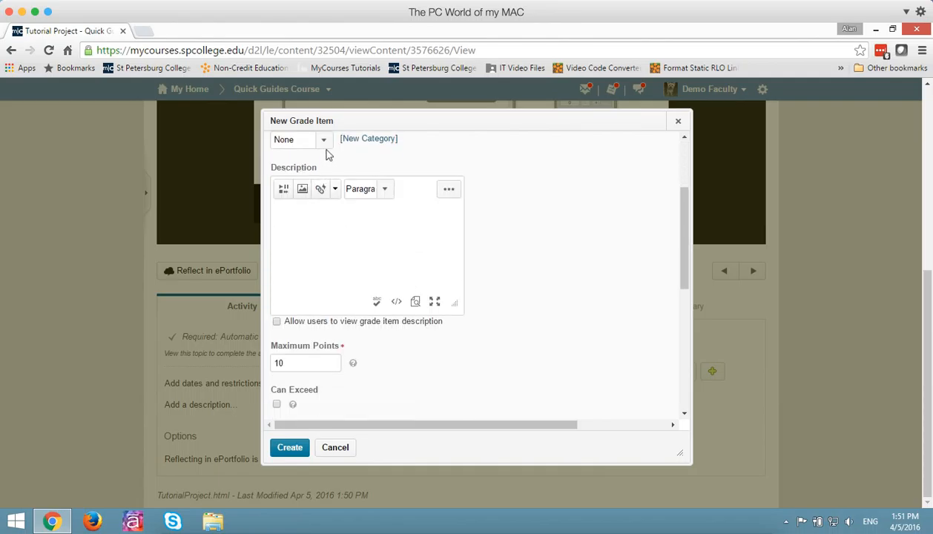
{"action": "scroll", "scroll_direction": "up", "scroll_amount": 3}
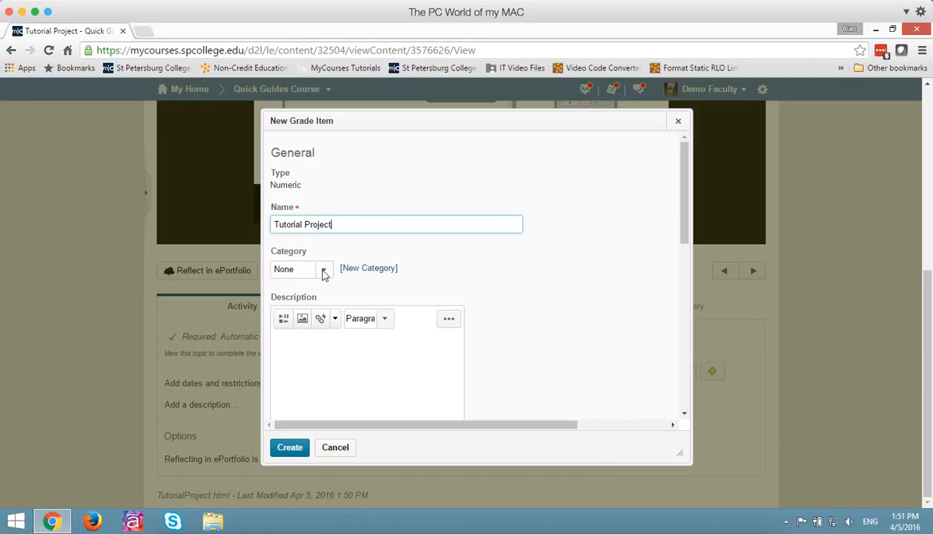
{"action": "left_click", "coordinate": [323, 268]}
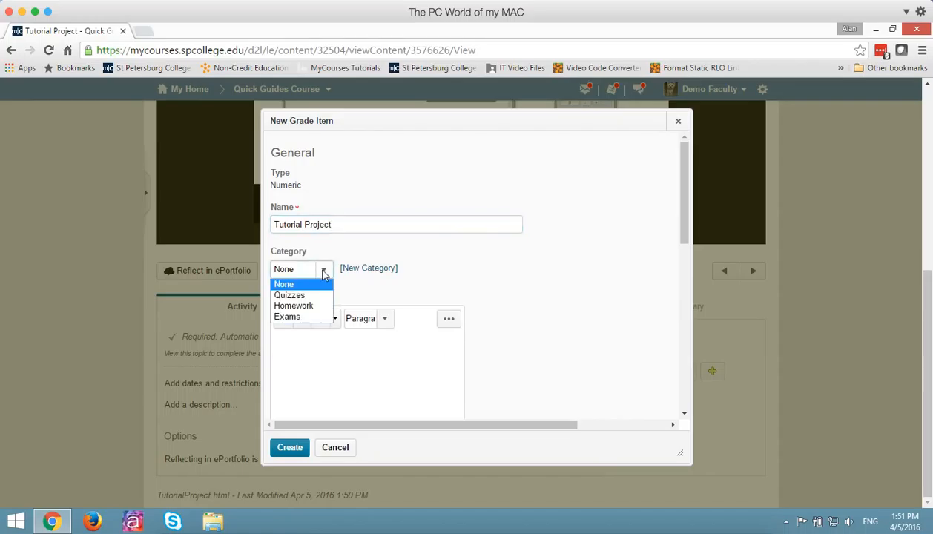
{"action": "mouse_move", "coordinate": [294, 306]}
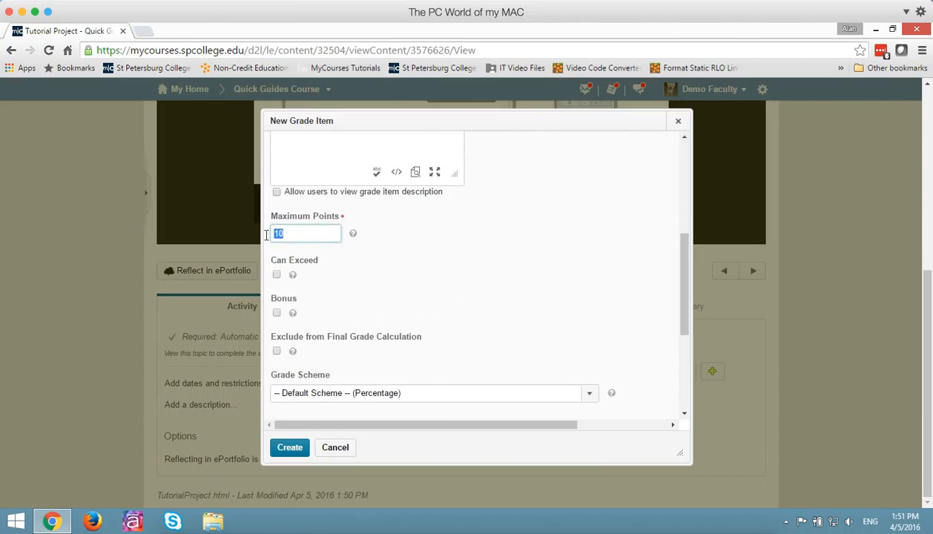
{"action": "type", "text": "20"}
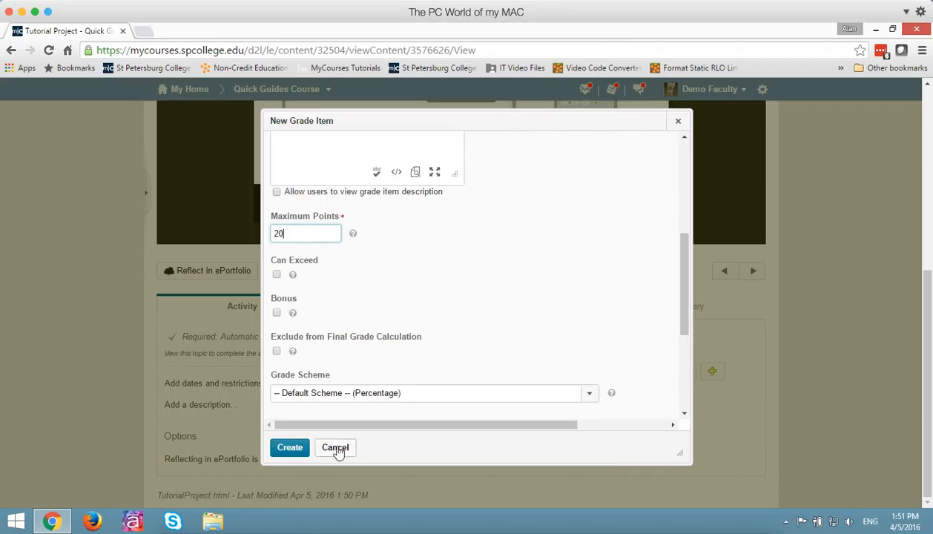
{"action": "left_click", "coordinate": [289, 447]}
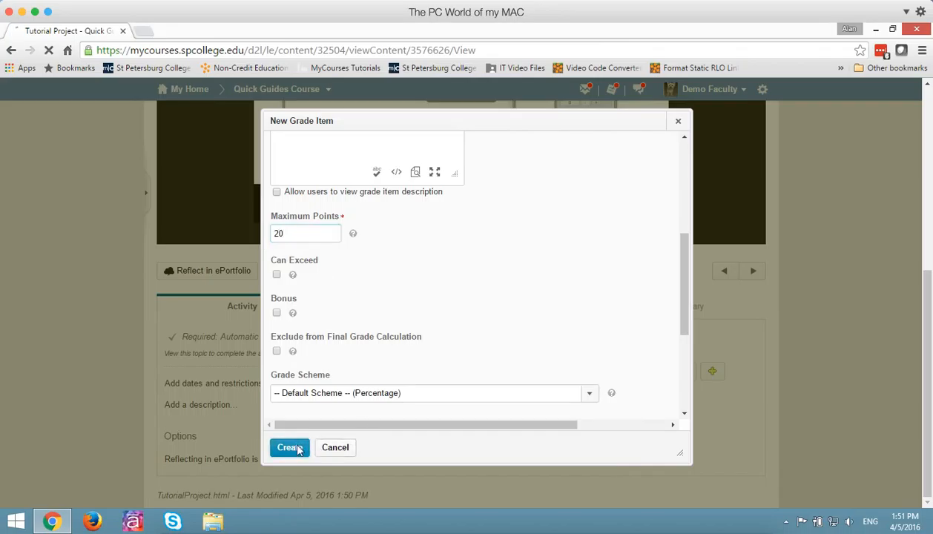
Step: Link the grade item to the topic with Push all existing scores ticked and save
{"action": "left_click", "coordinate": [289, 448]}
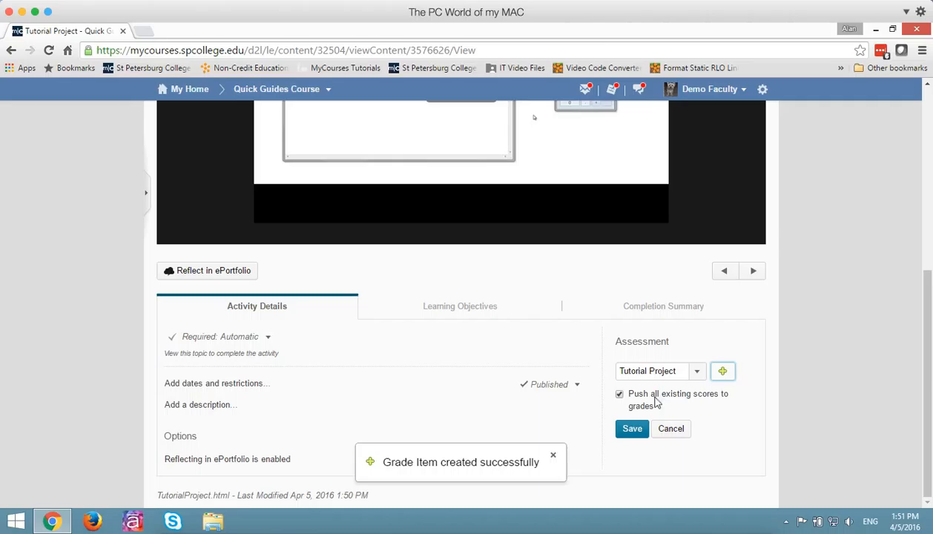
{"action": "mouse_move", "coordinate": [719, 412]}
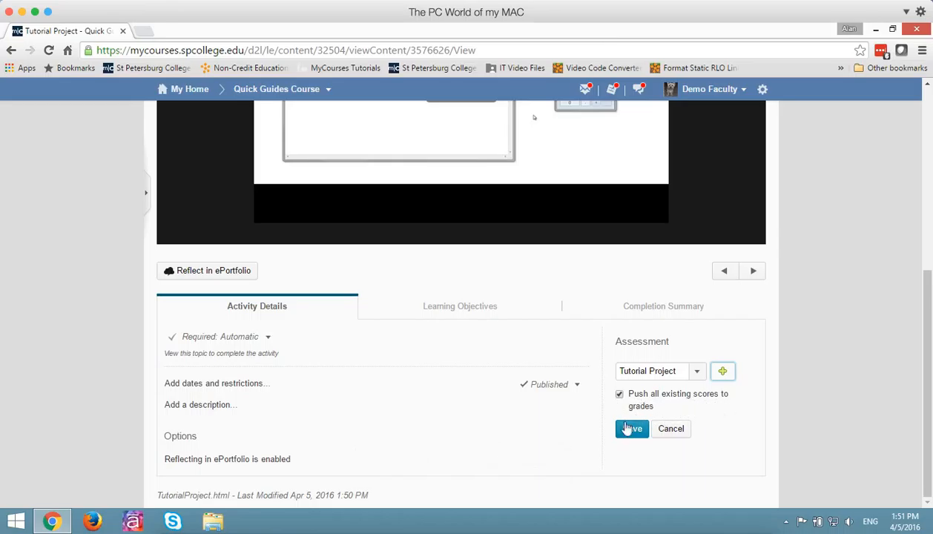
{"action": "left_click", "coordinate": [631, 428]}
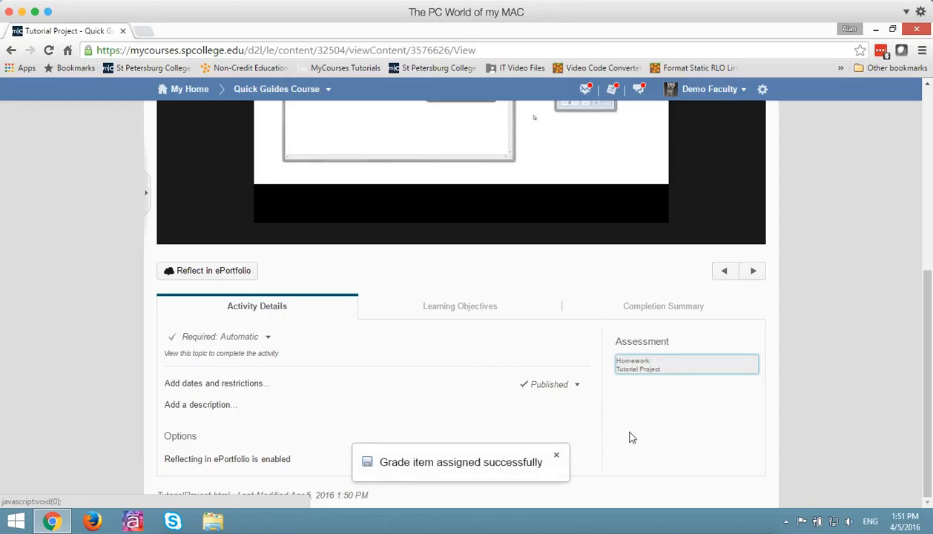
{"action": "left_click", "coordinate": [556, 454]}
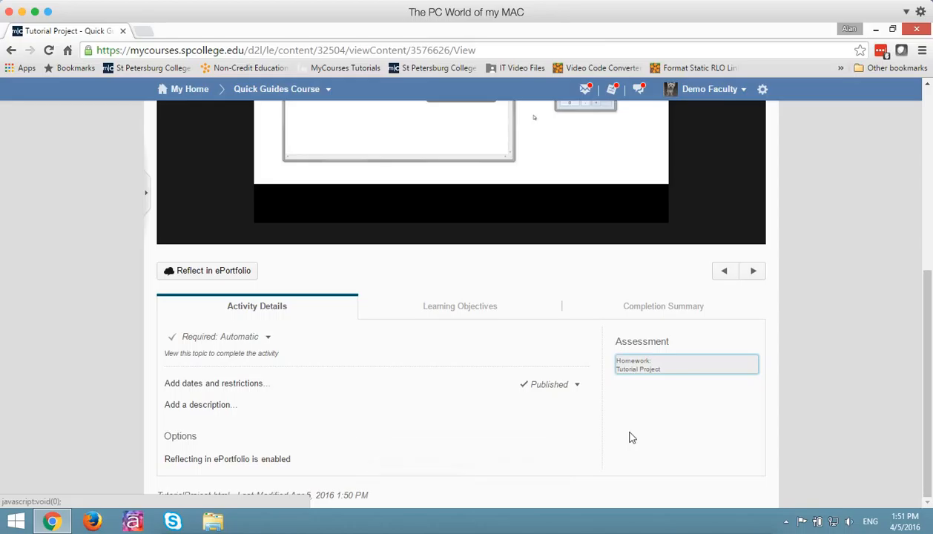
{"action": "mouse_move", "coordinate": [928, 416]}
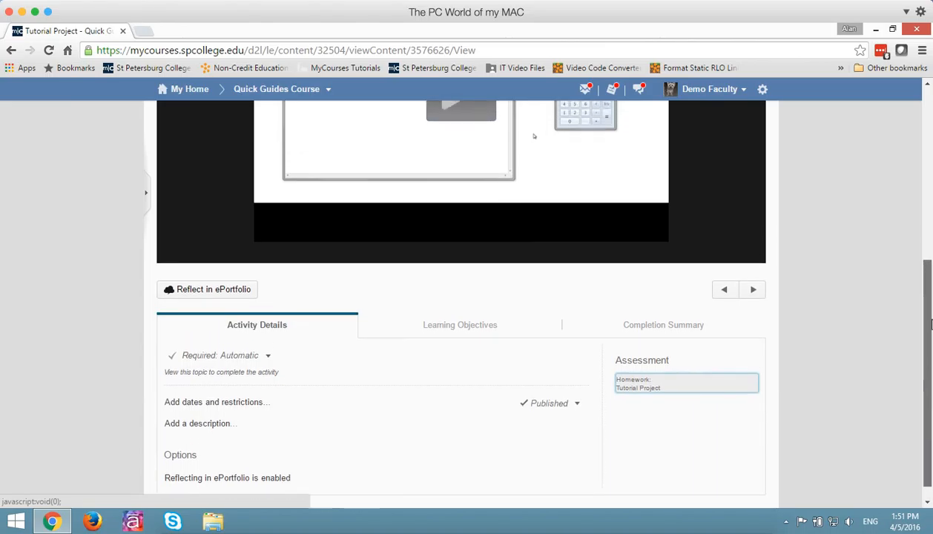
Step: Impersonate the SPCDemo Student from Communicate > Classlist, landing on the course homepage
{"action": "scroll", "scroll_direction": "up", "scroll_amount": 3}
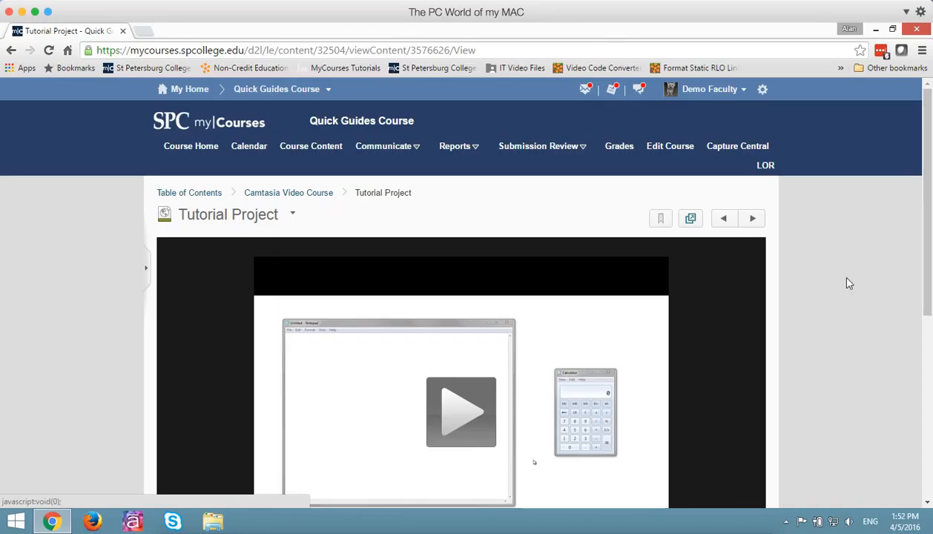
{"action": "mouse_move", "coordinate": [398, 152]}
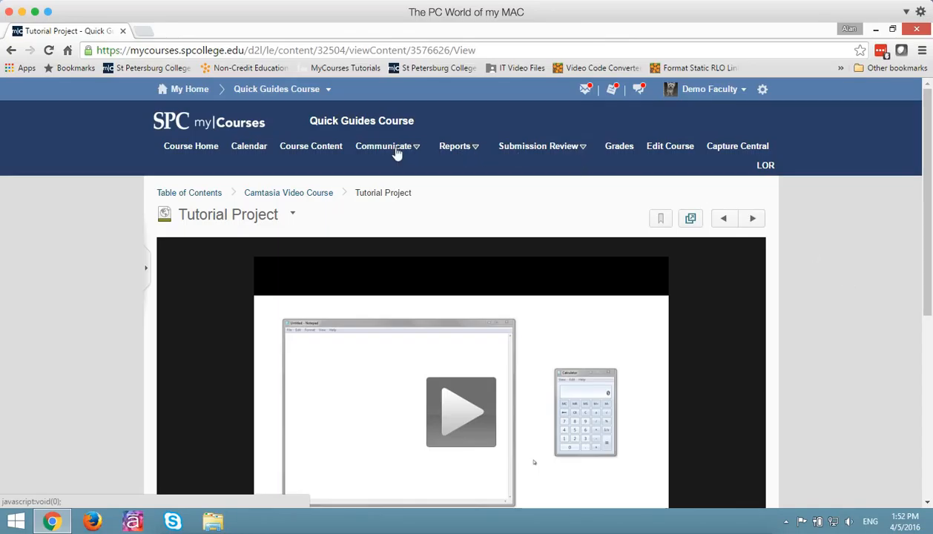
{"action": "left_click", "coordinate": [384, 147]}
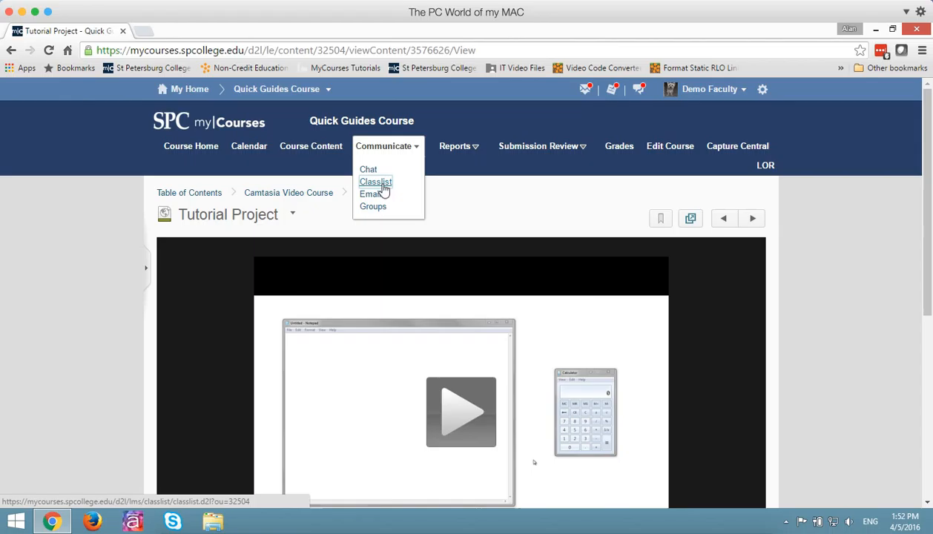
{"action": "left_click", "coordinate": [375, 181]}
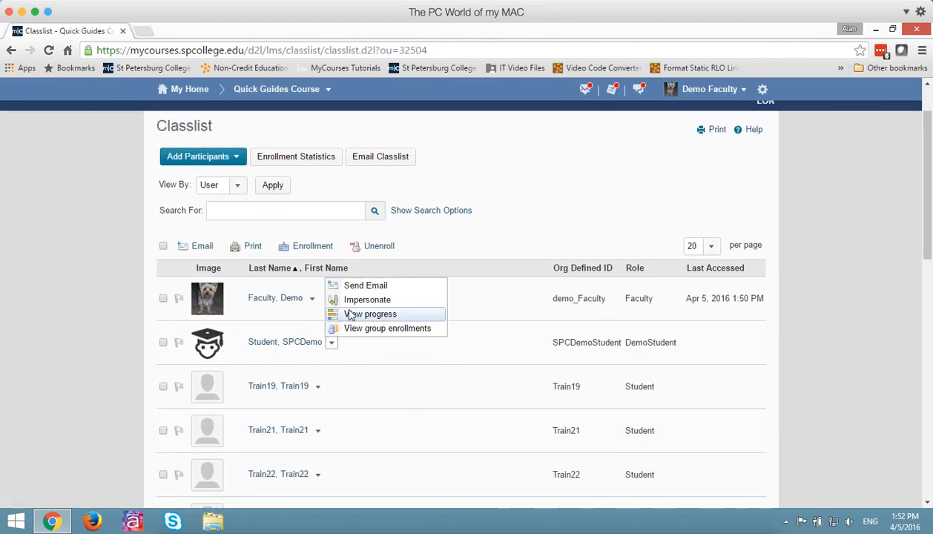
{"action": "left_click", "coordinate": [370, 314]}
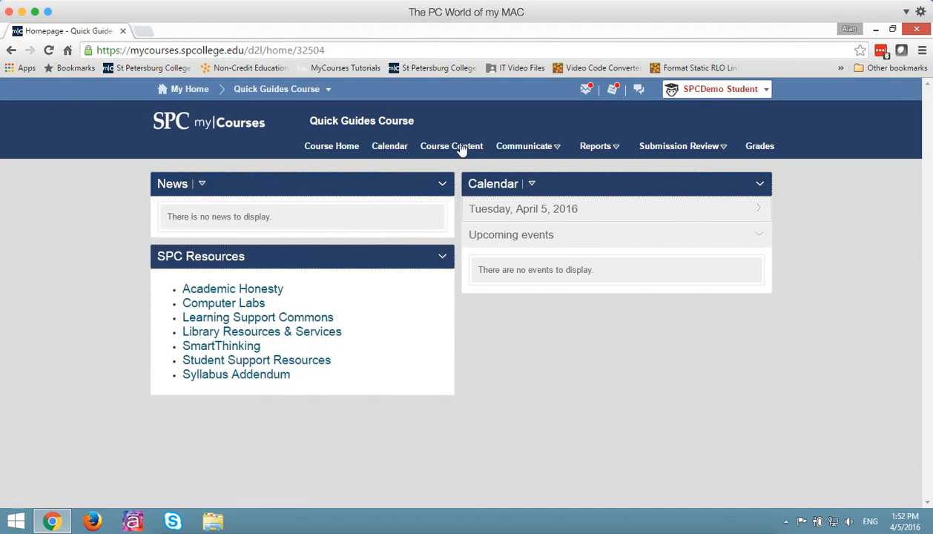
Step: As the demo student, play the Tutorial Project video until the Take Quiz Now prompt appears
{"action": "left_click", "coordinate": [451, 145]}
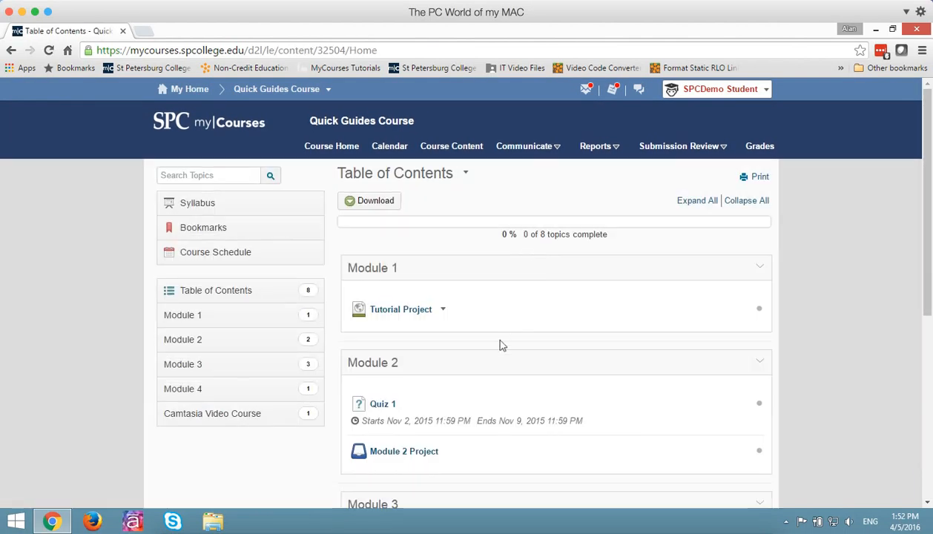
{"action": "left_click", "coordinate": [212, 412]}
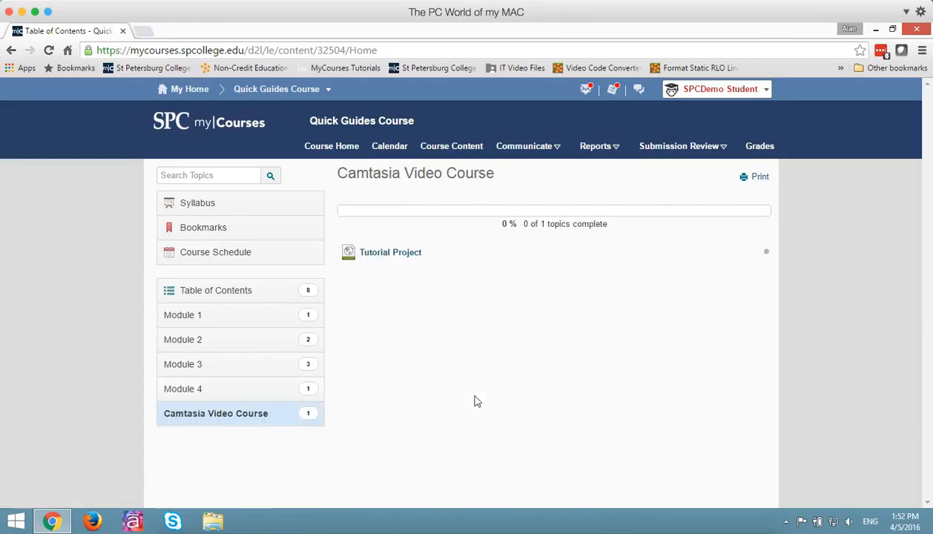
{"action": "left_click", "coordinate": [390, 252]}
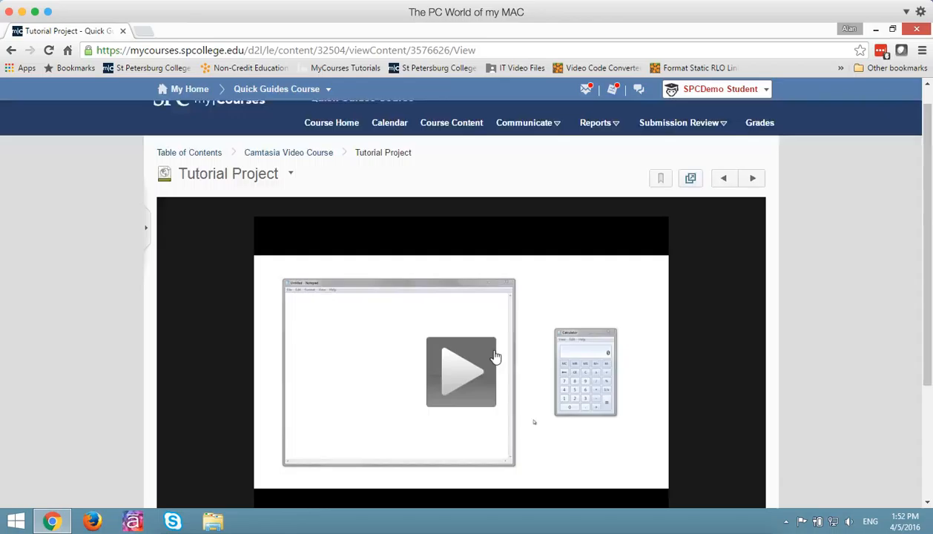
{"action": "left_click", "coordinate": [459, 371]}
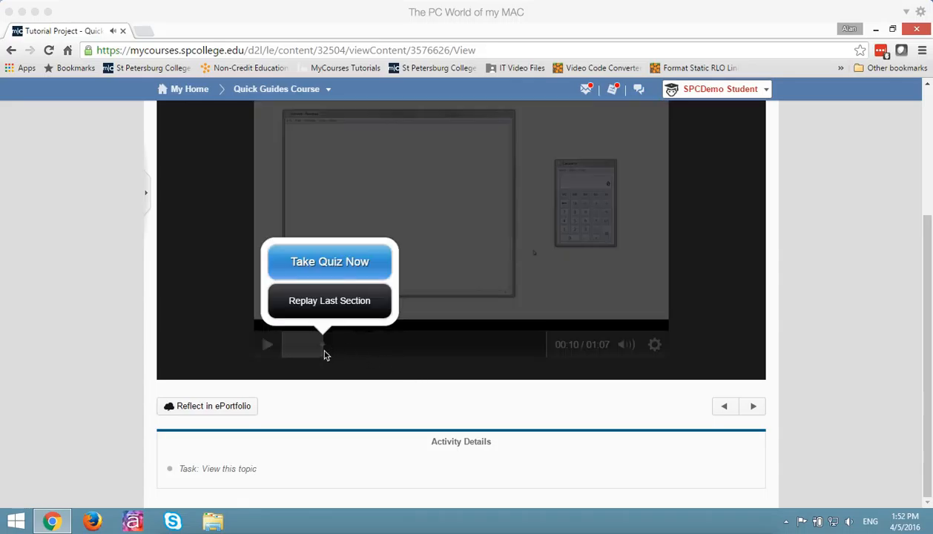
Step: Take the embedded quiz answering Blue and 1812, submit the answers, then pause the video
{"action": "left_click", "coordinate": [329, 260]}
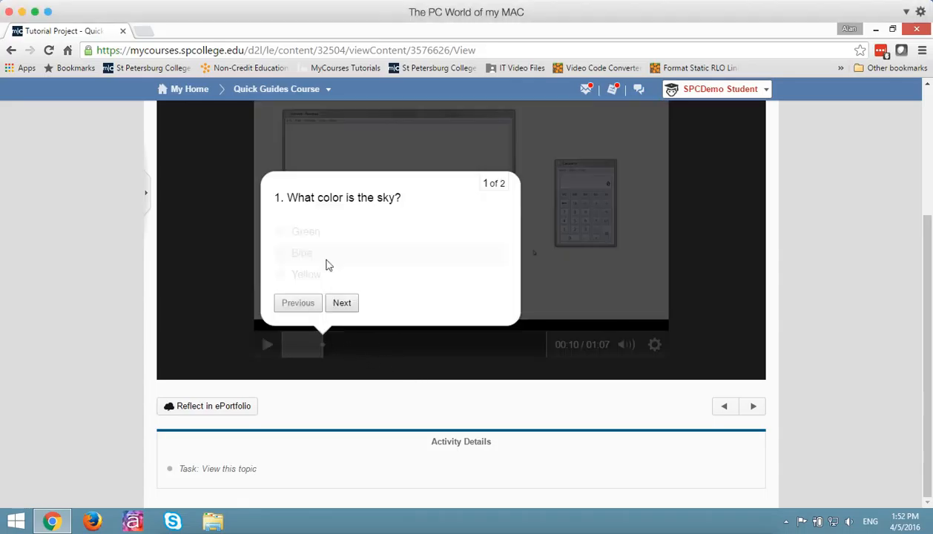
{"action": "left_click", "coordinate": [280, 252]}
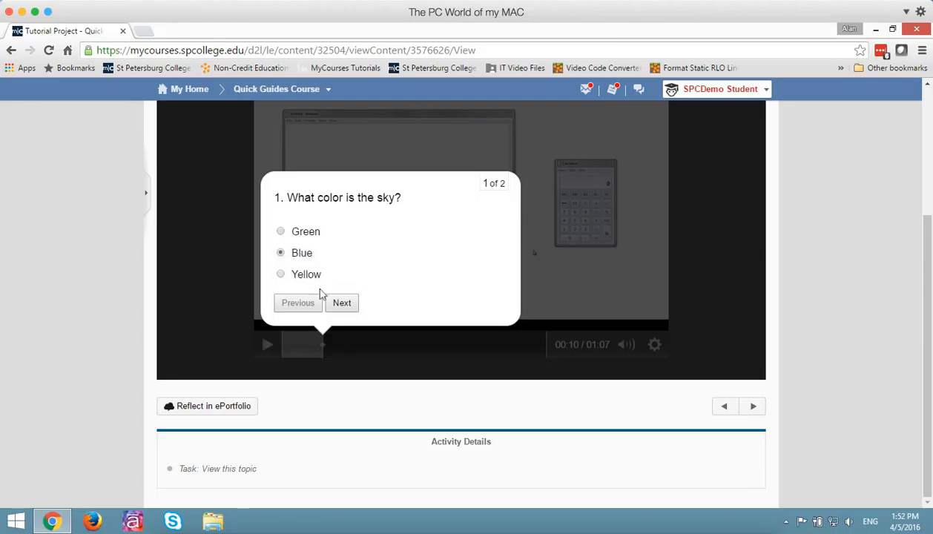
{"action": "left_click", "coordinate": [341, 302]}
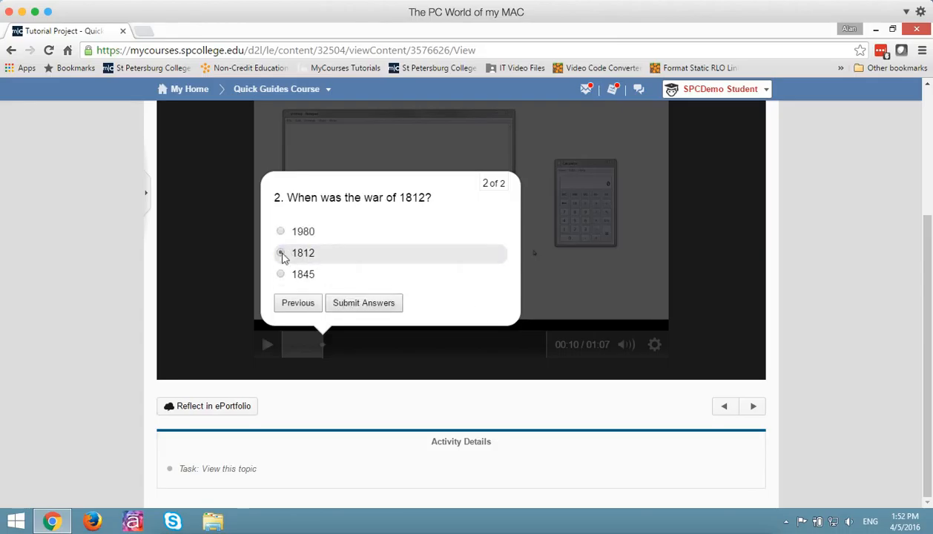
{"action": "left_click", "coordinate": [280, 252]}
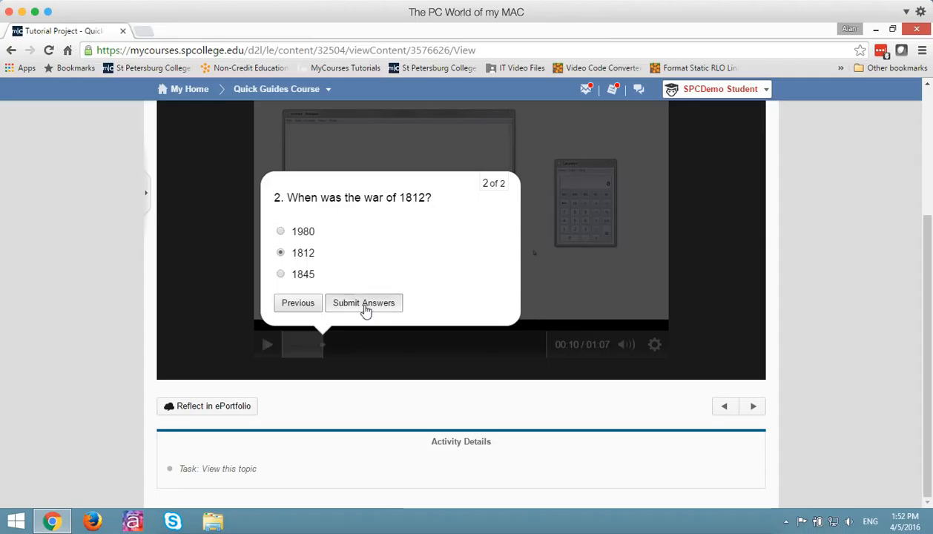
{"action": "left_click", "coordinate": [364, 302]}
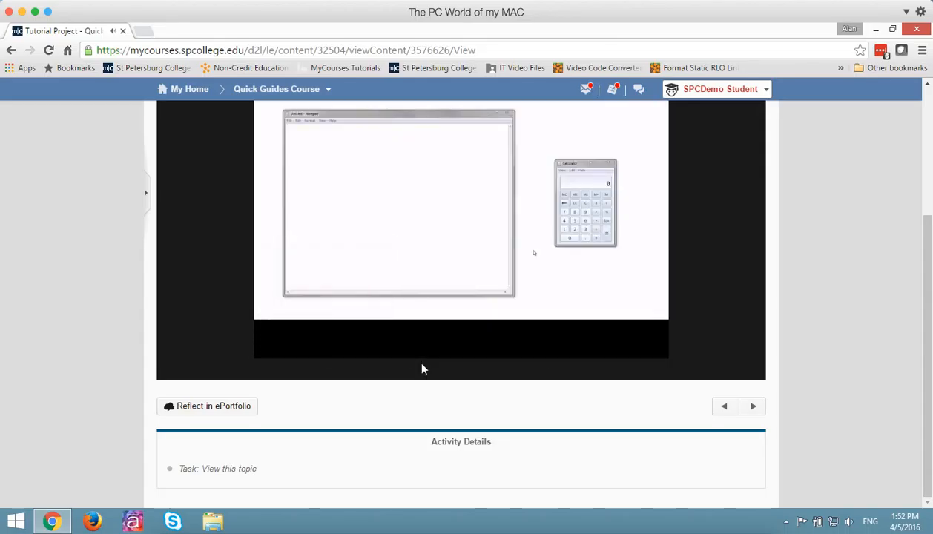
{"action": "mouse_move", "coordinate": [371, 364]}
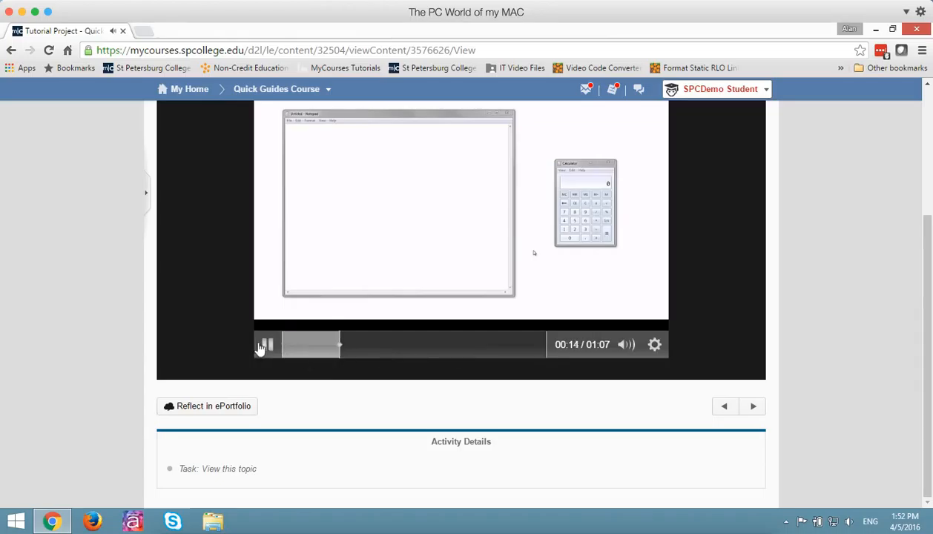
{"action": "left_click", "coordinate": [265, 344]}
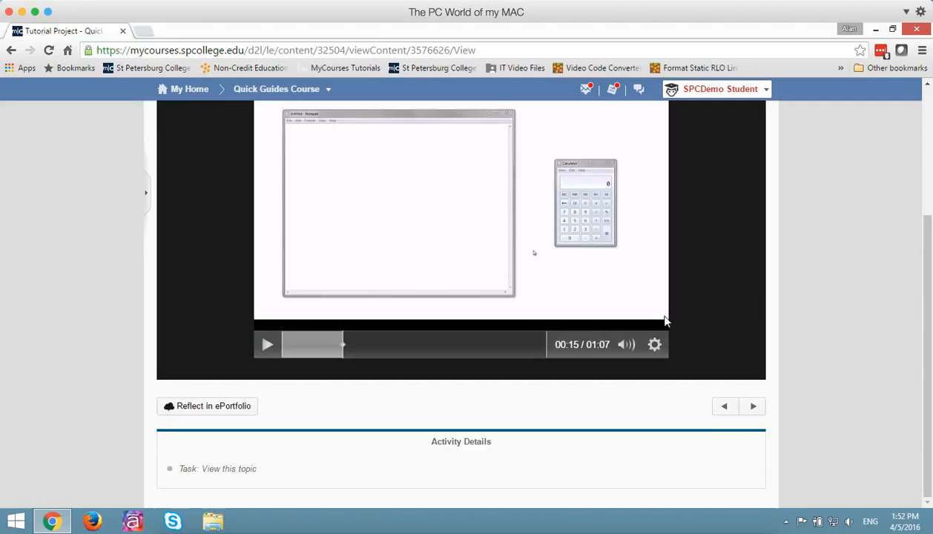
{"action": "scroll", "scroll_direction": "up", "scroll_amount": 3}
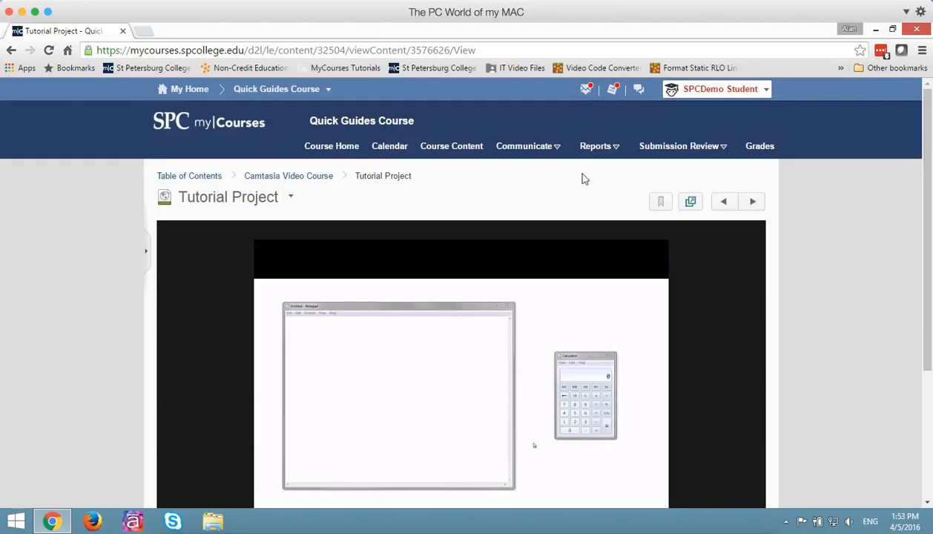
{"action": "mouse_move", "coordinate": [759, 147]}
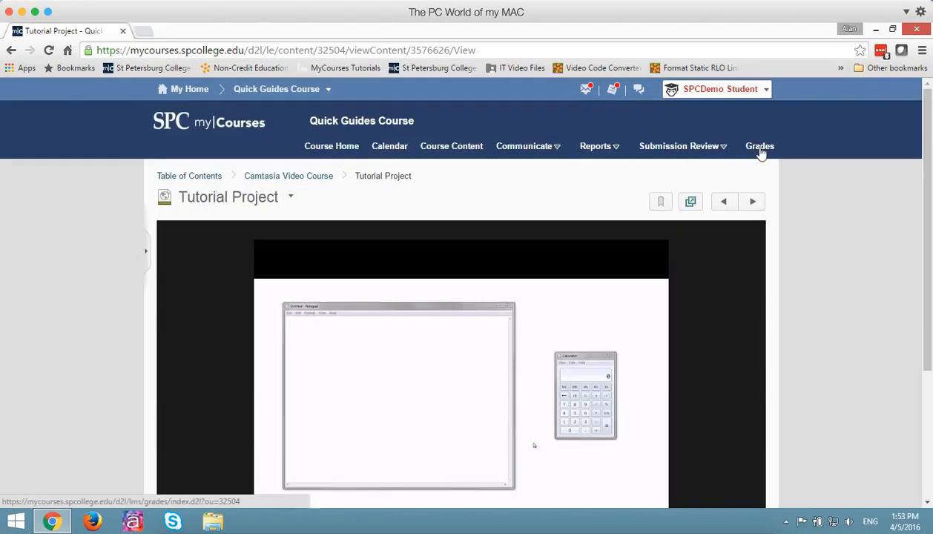
Step: View the demo student's Grades page showing Tutorial Project scored 20 / 20
{"action": "left_click", "coordinate": [759, 146]}
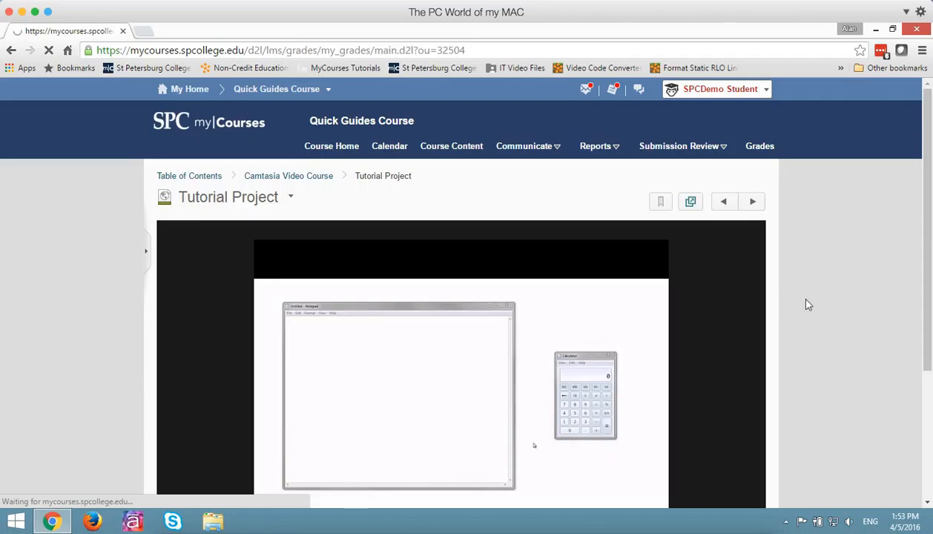
{"action": "left_click", "coordinate": [759, 145]}
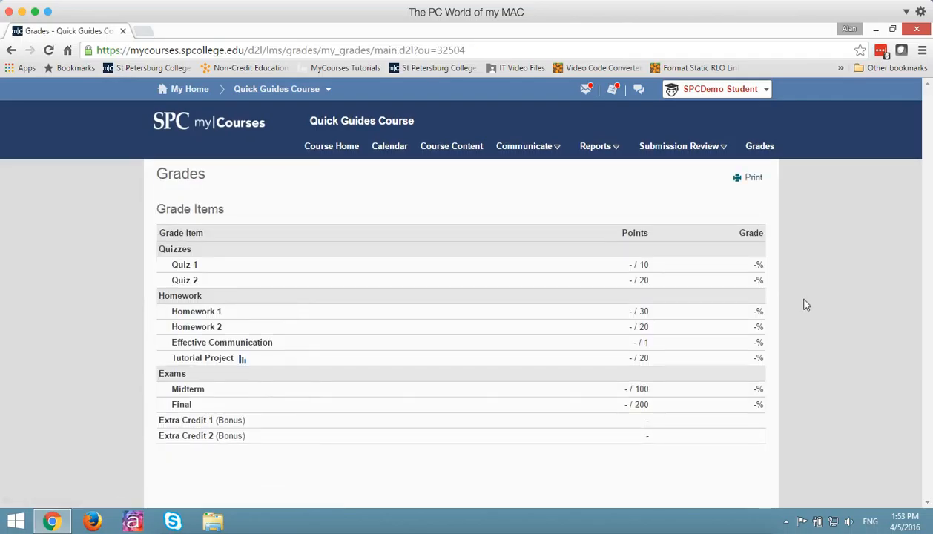
{"action": "mouse_move", "coordinate": [210, 357]}
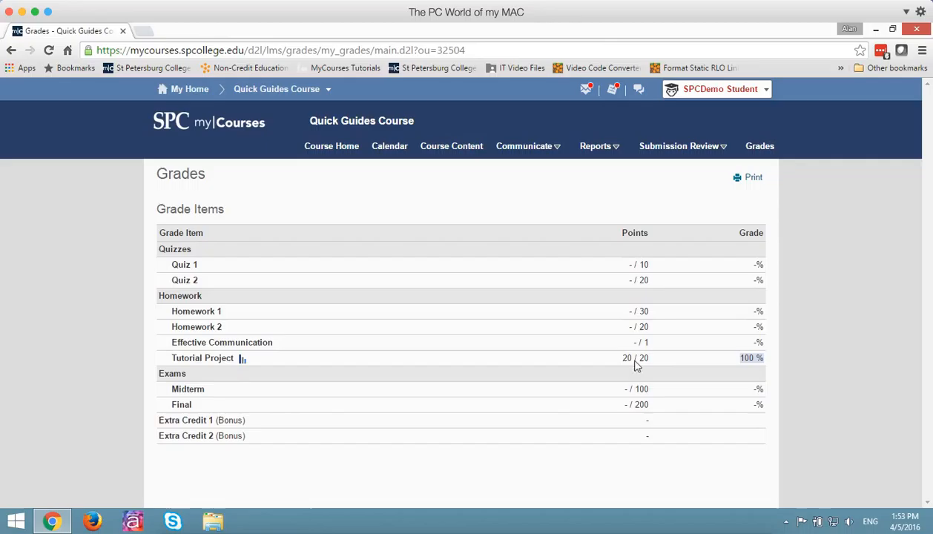
{"action": "mouse_move", "coordinate": [631, 368]}
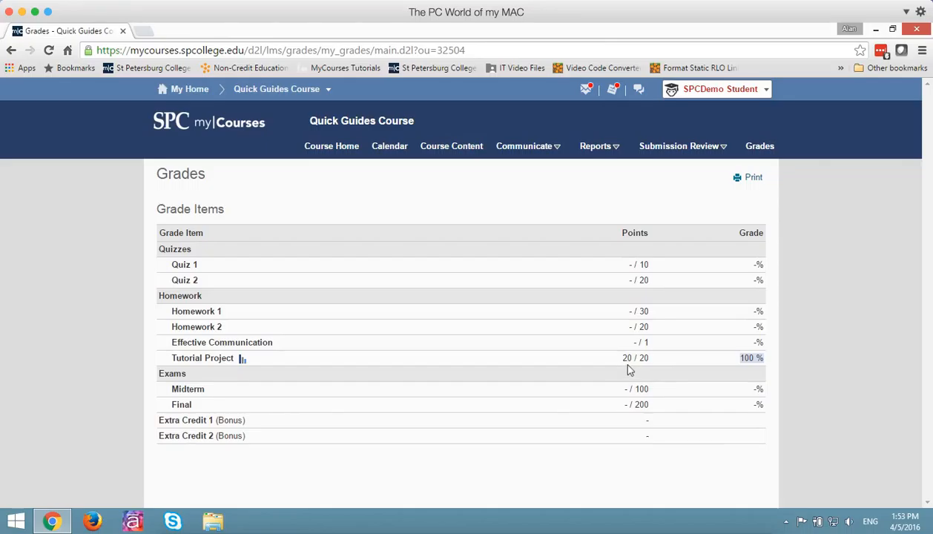
{"action": "mouse_move", "coordinate": [656, 369]}
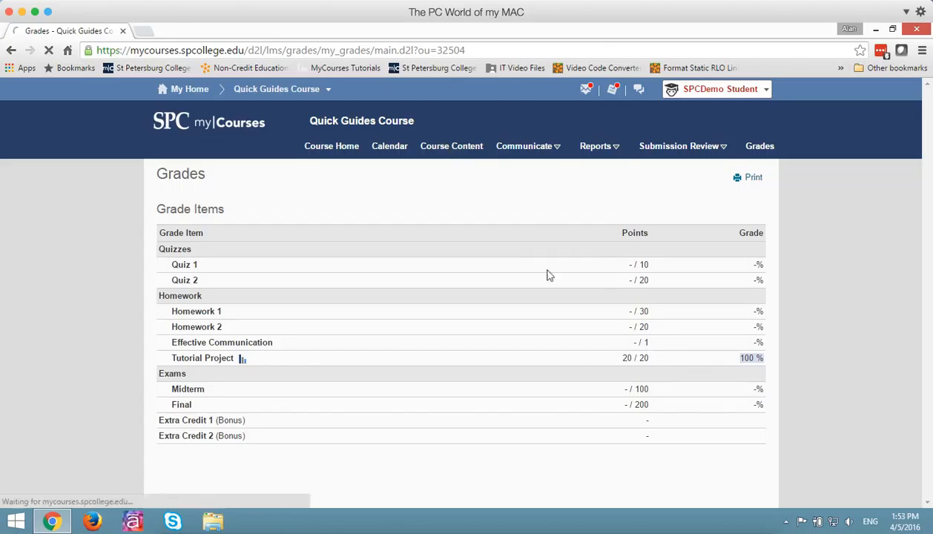
Step: Stop impersonating the demo student and return to the course Content as faculty
{"action": "left_click", "coordinate": [201, 357]}
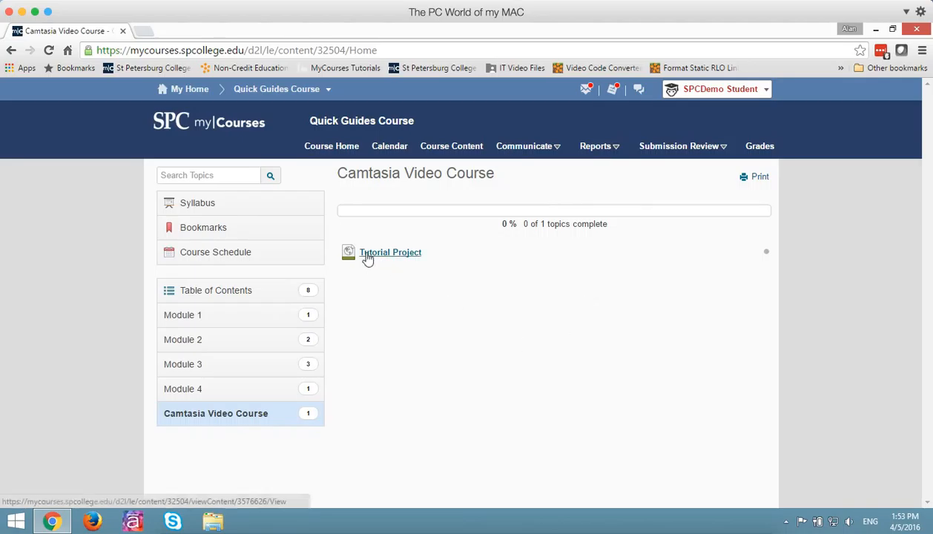
{"action": "left_click", "coordinate": [714, 89]}
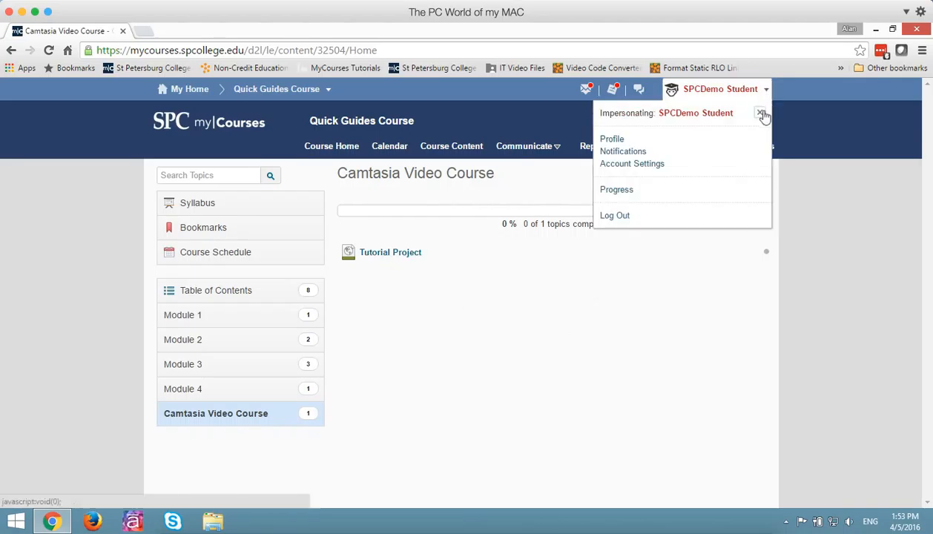
{"action": "left_click", "coordinate": [762, 115]}
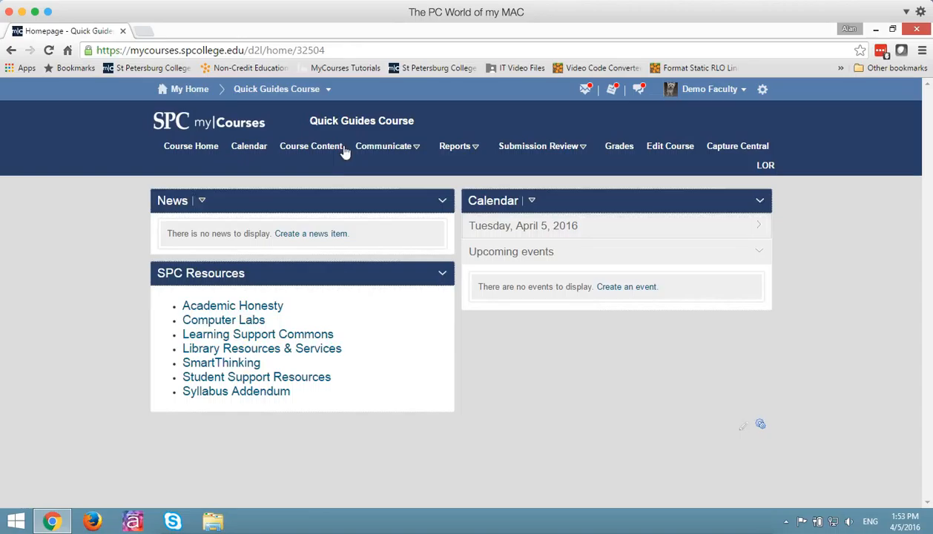
{"action": "left_click", "coordinate": [311, 145]}
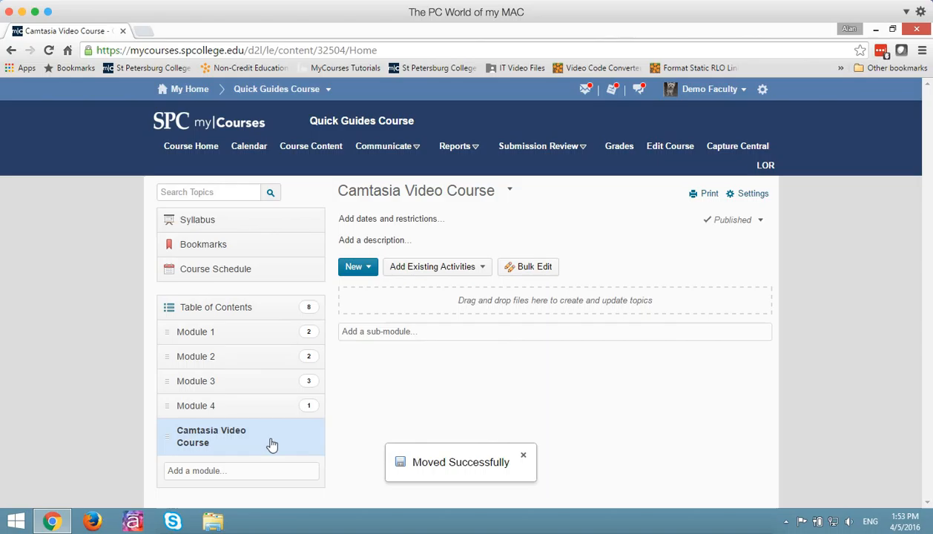
Step: Delete the empty Camtasia Video Course module and show Module 1's topics with Tutorial Project
{"action": "left_click", "coordinate": [510, 190]}
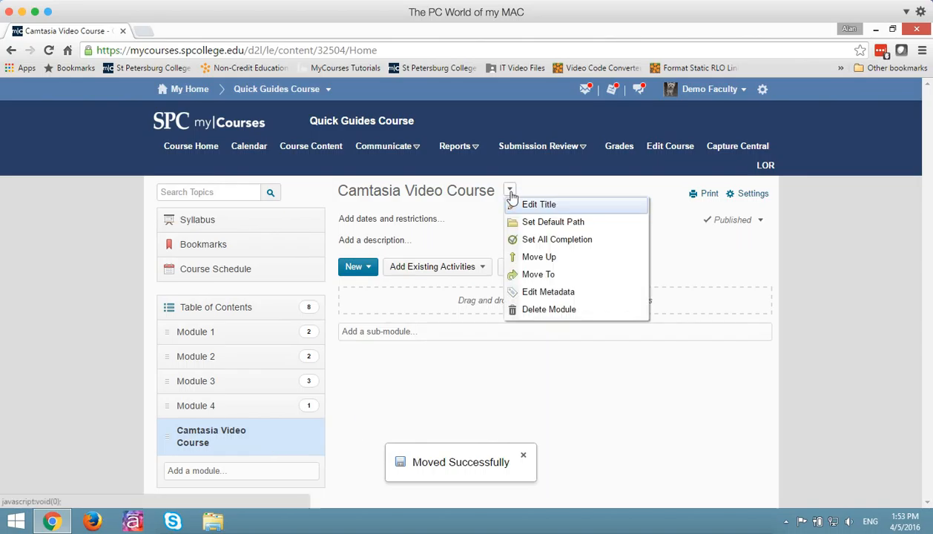
{"action": "left_click", "coordinate": [549, 310]}
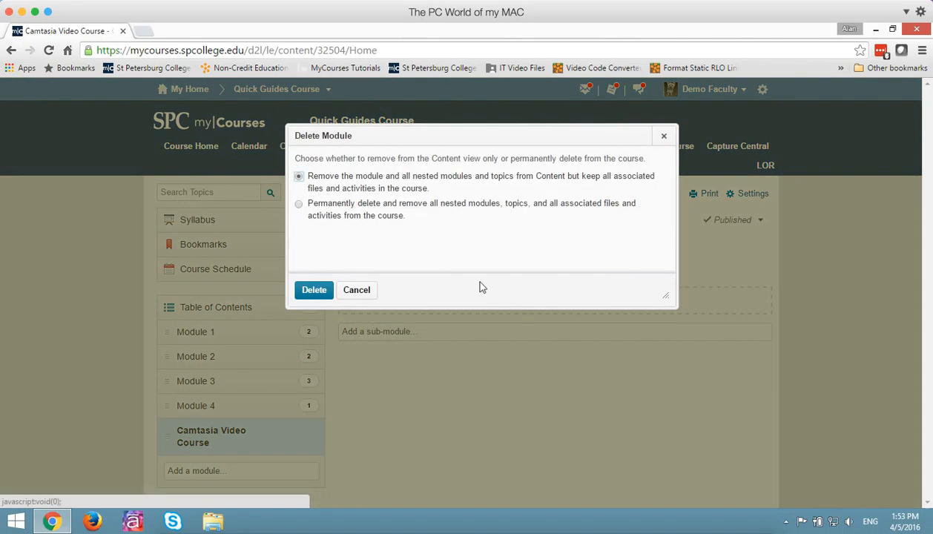
{"action": "left_click", "coordinate": [314, 289]}
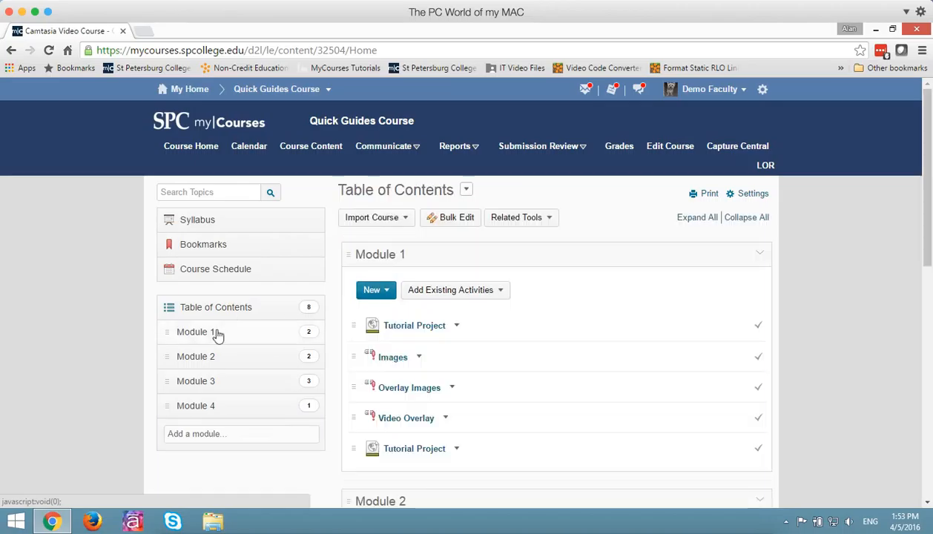
{"action": "left_click", "coordinate": [196, 332]}
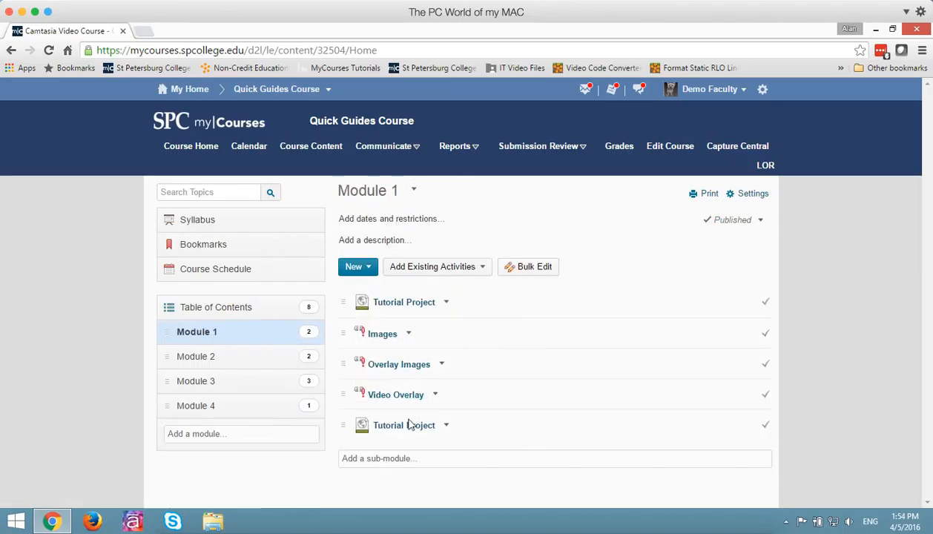
{"action": "mouse_move", "coordinate": [403, 424]}
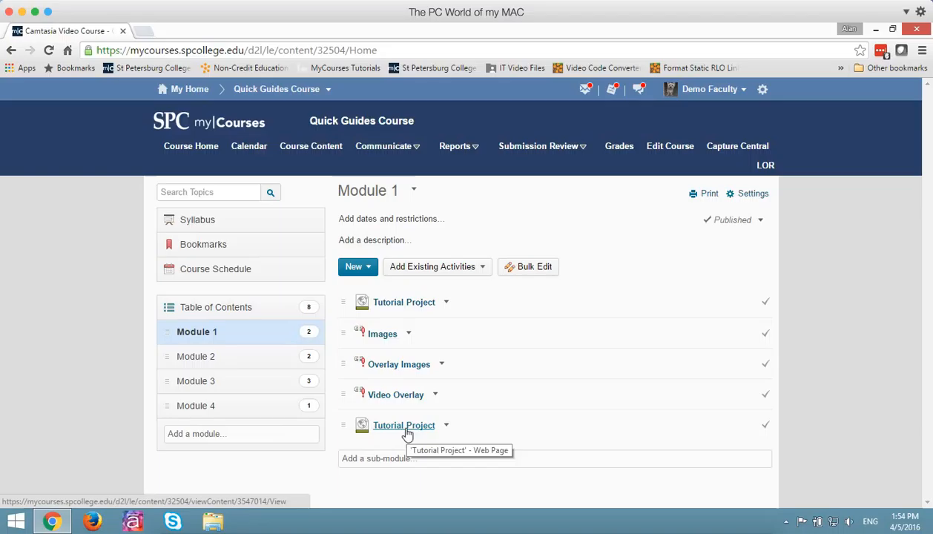